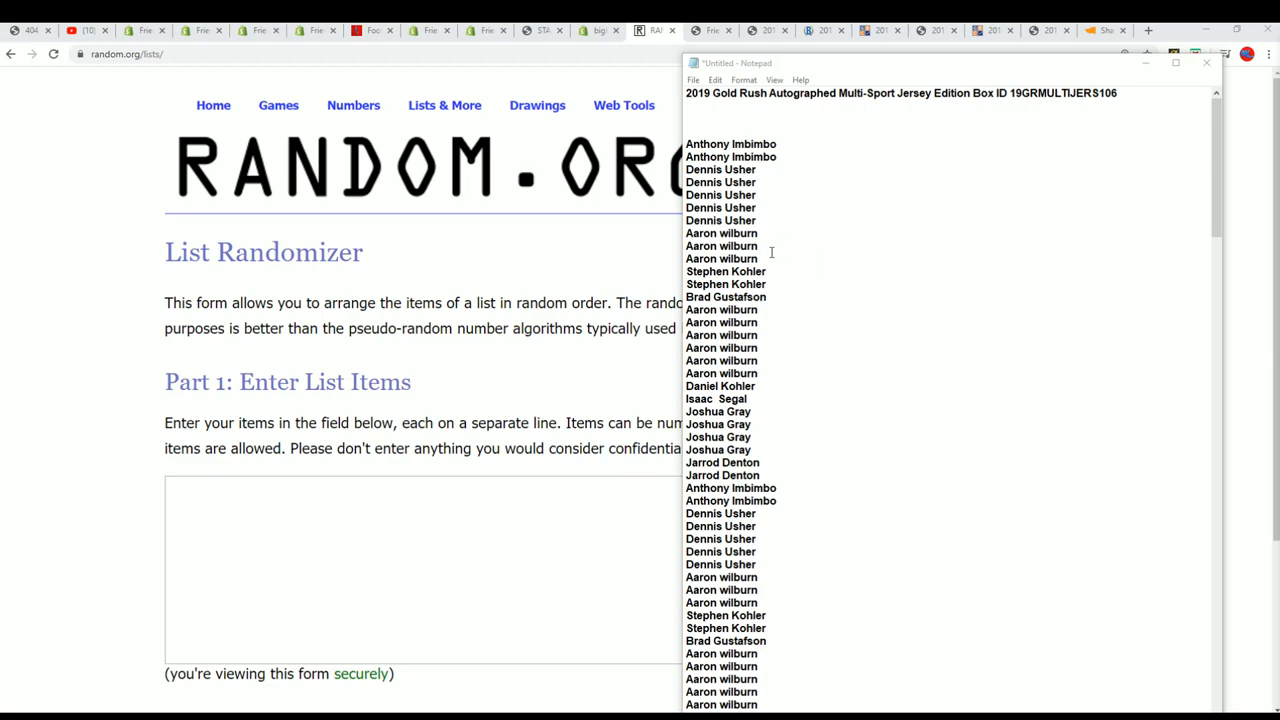
Select and copy the owner names listed under the 2019 Gold Rush jersey box heading.
drag(686, 144, 757, 310)
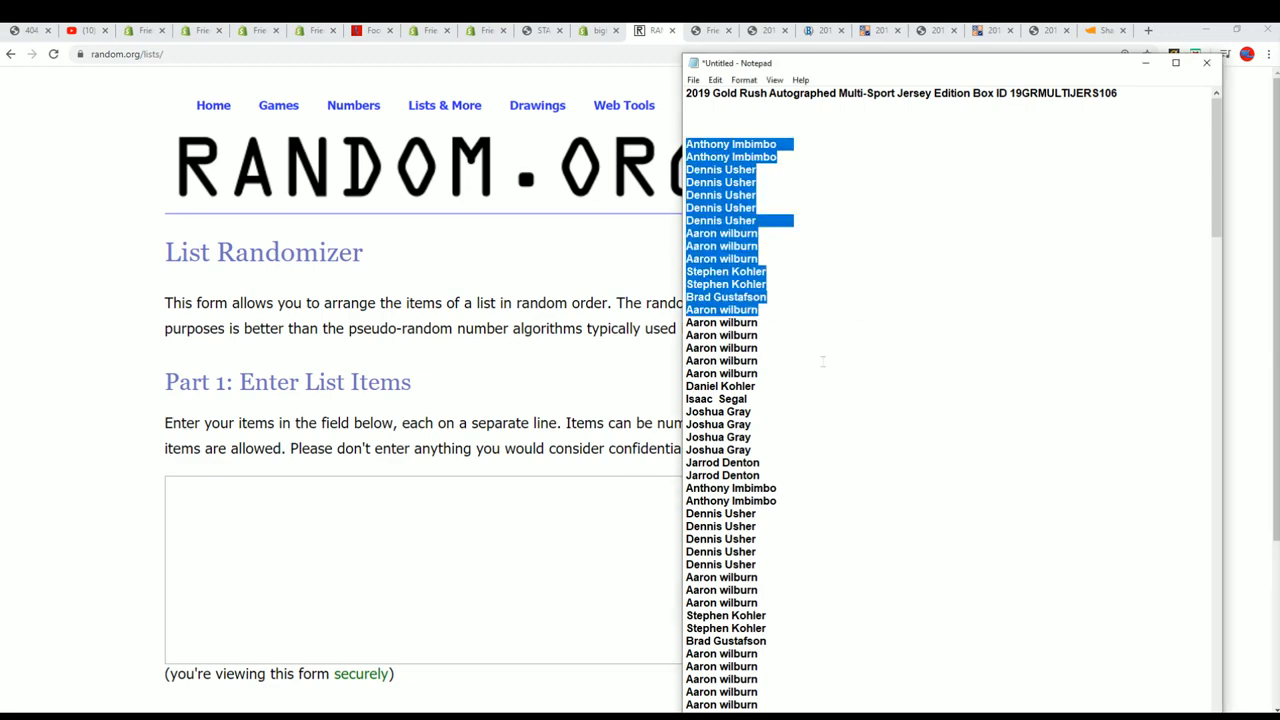
scroll(down, 3)
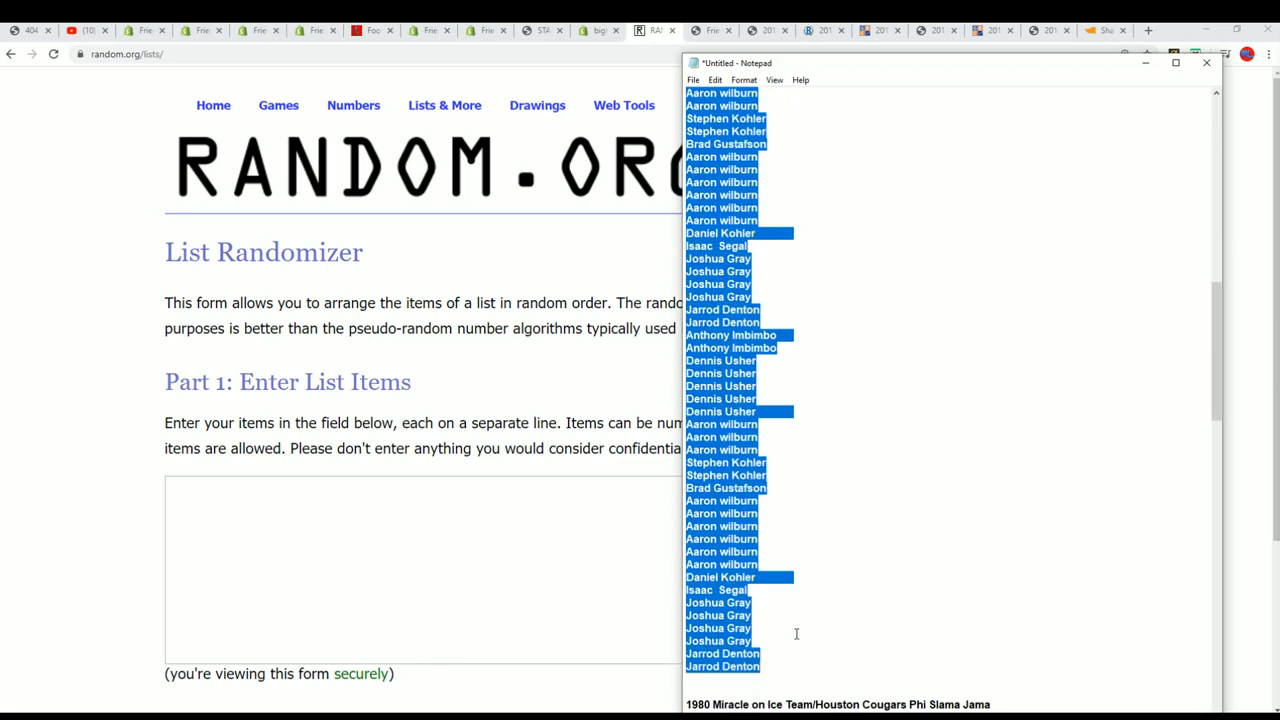
mouse_move(456, 540)
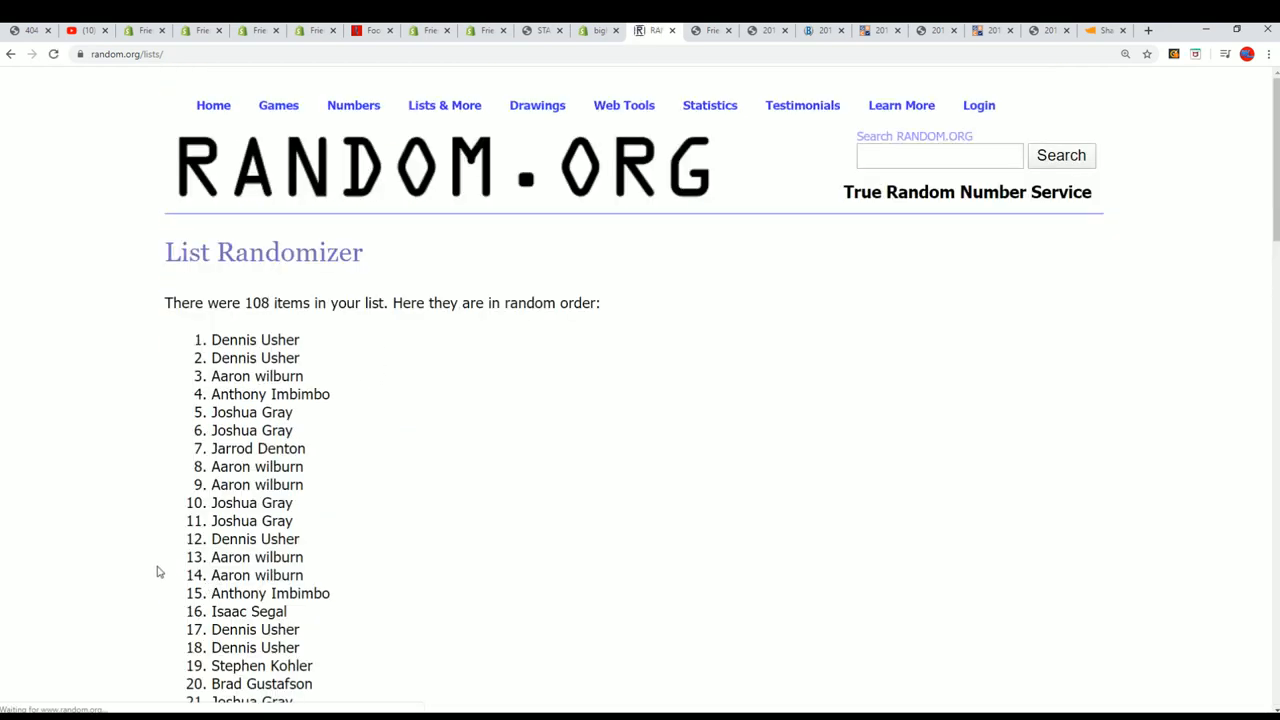
Reshuffle the 108 owner names three more times with Again! to settle on a final random order.
scroll(down, 3)
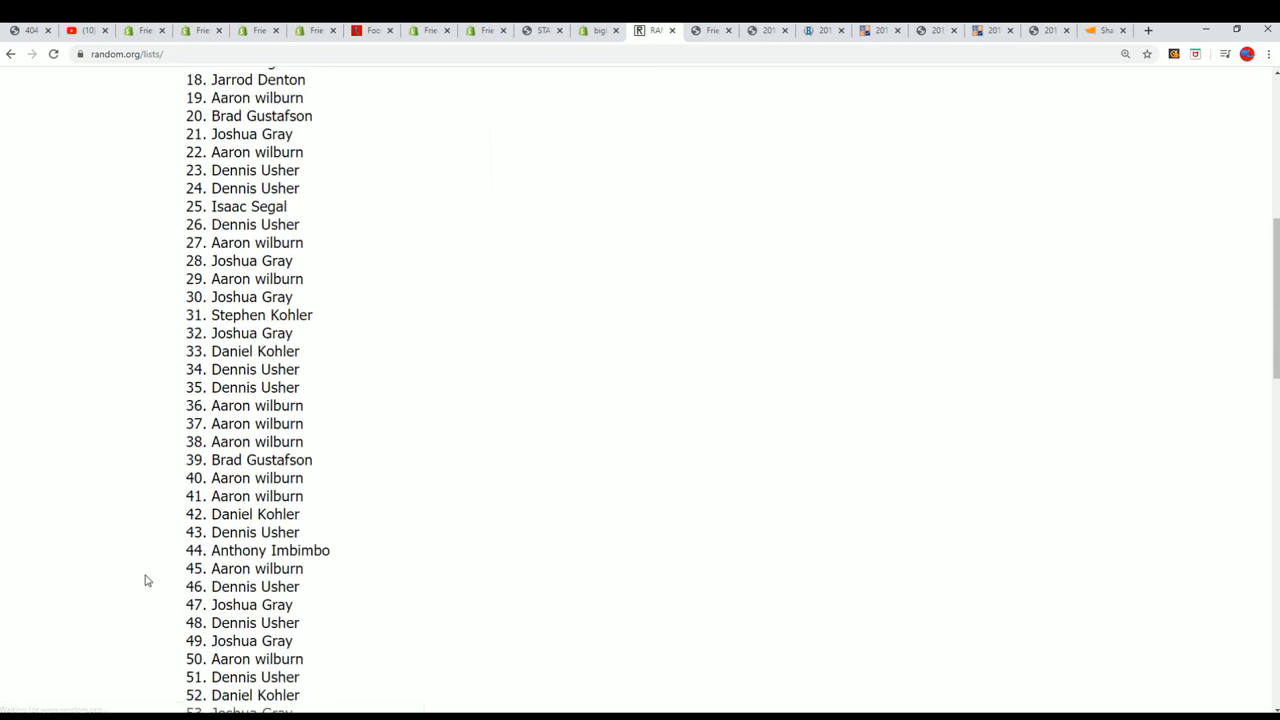
click(195, 573)
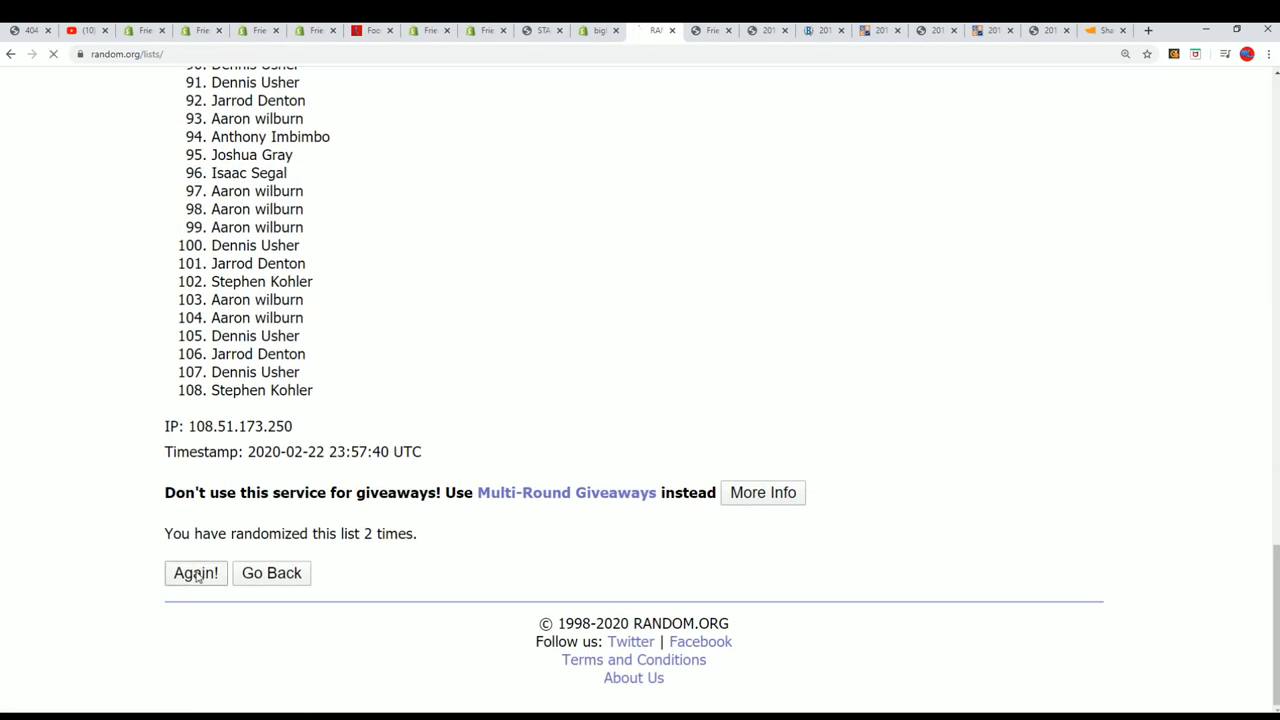
click(195, 573)
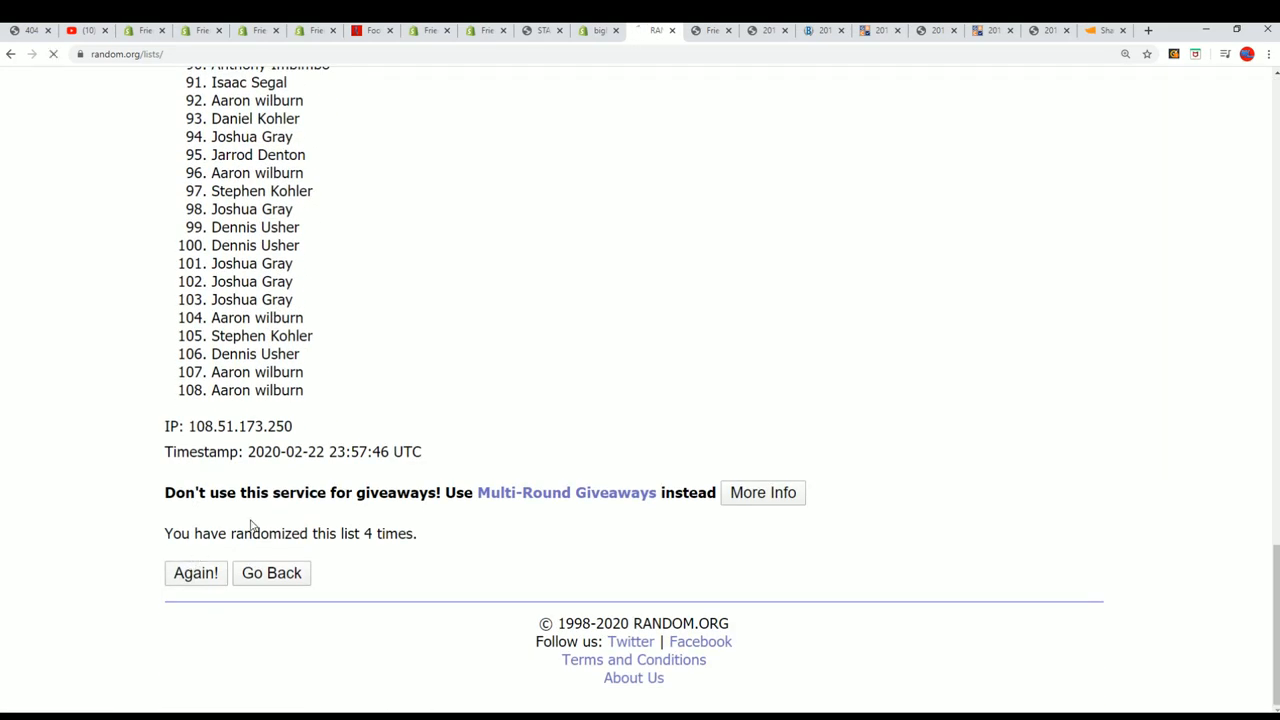
click(195, 573)
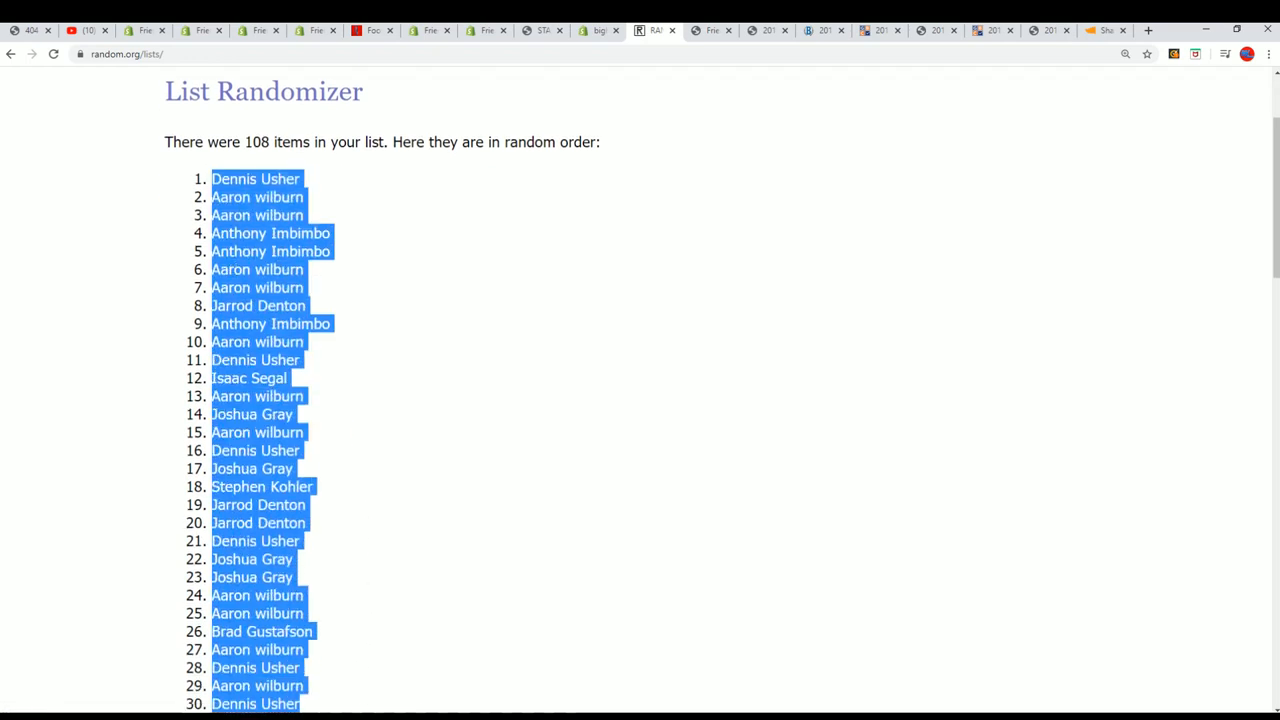
Scroll through the final shuffled owner list to copy all 108 names.
scroll(down, 3)
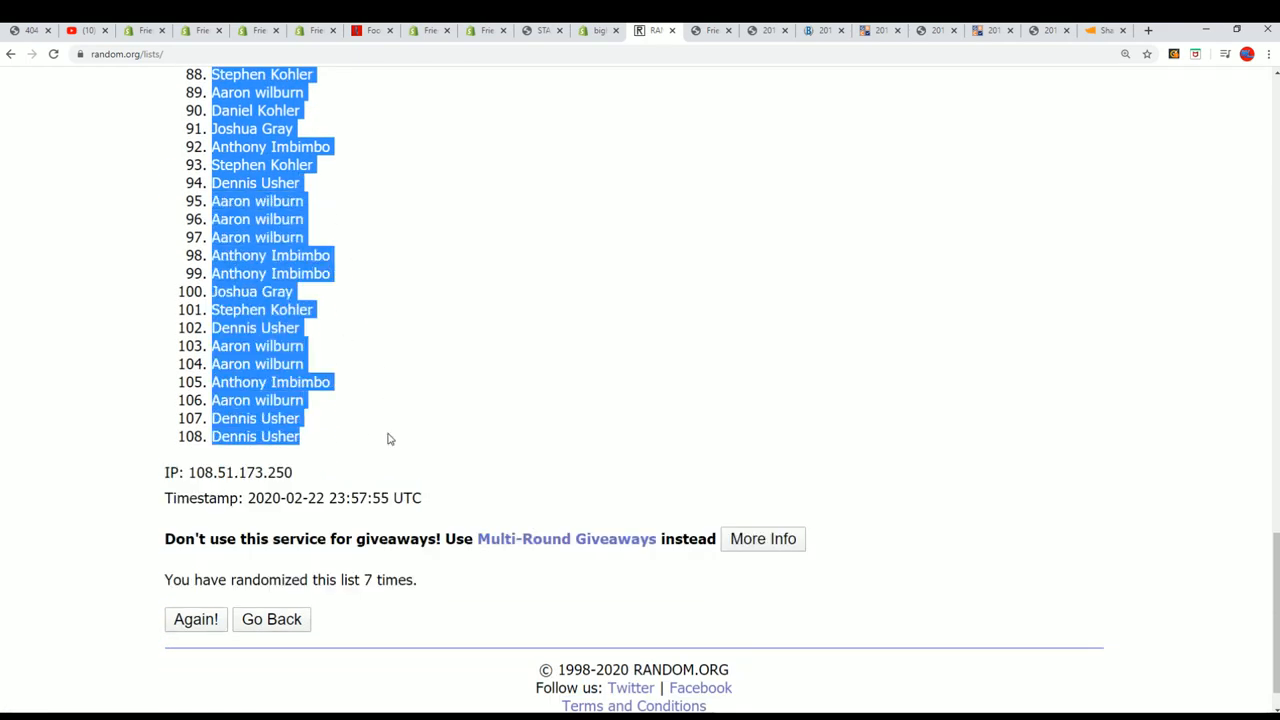
mouse_move(442, 511)
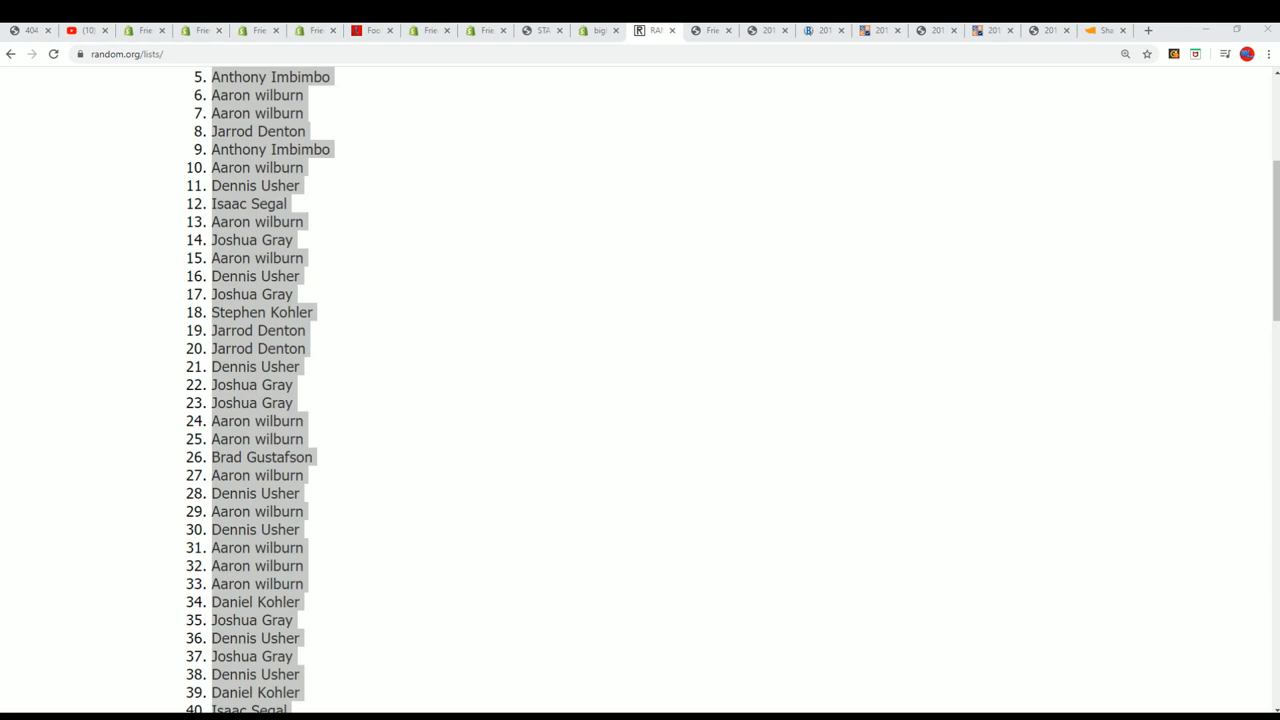
mouse_move(1134, 303)
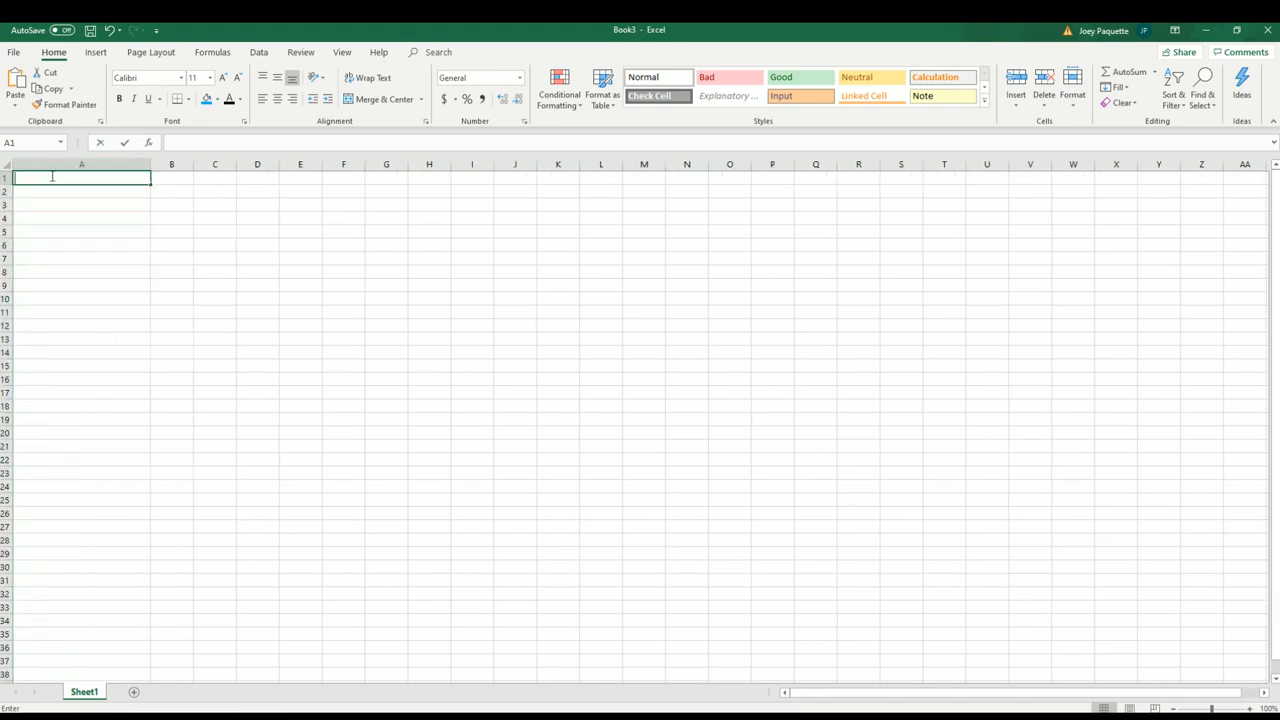
Enter the headers 'owners' in A1 and 'players' in B1.
text(owner)
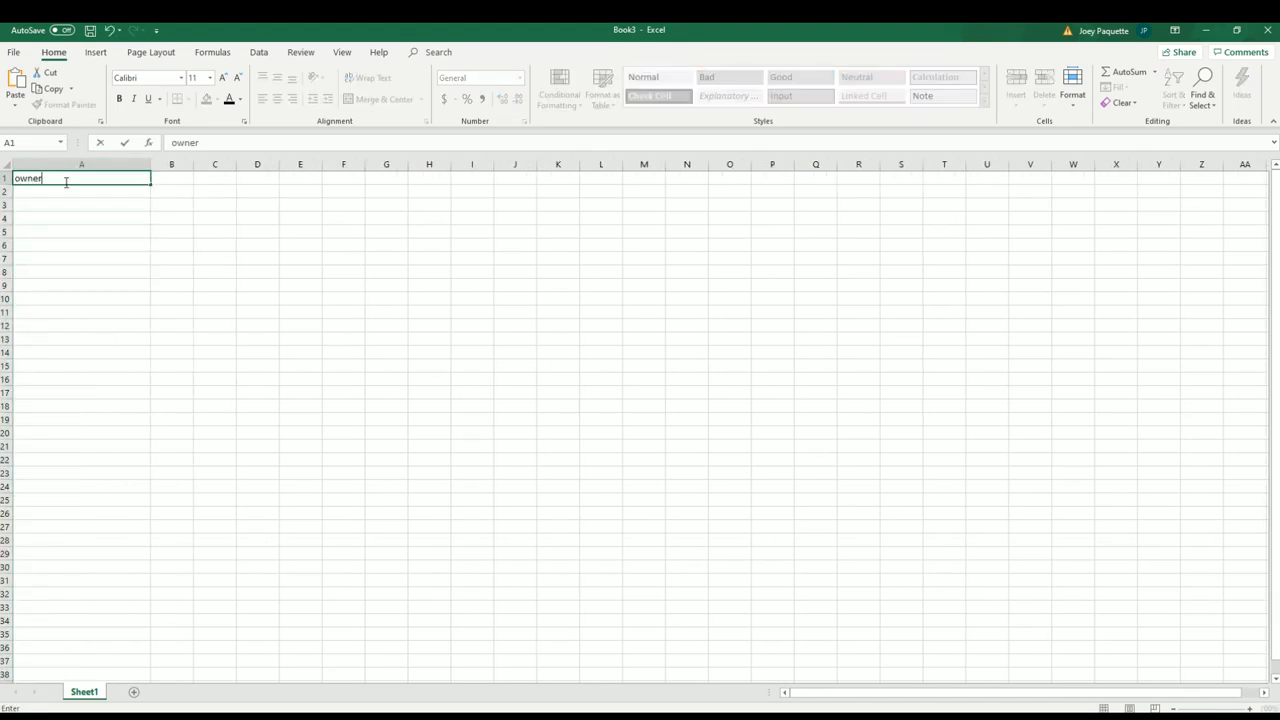
text(player)
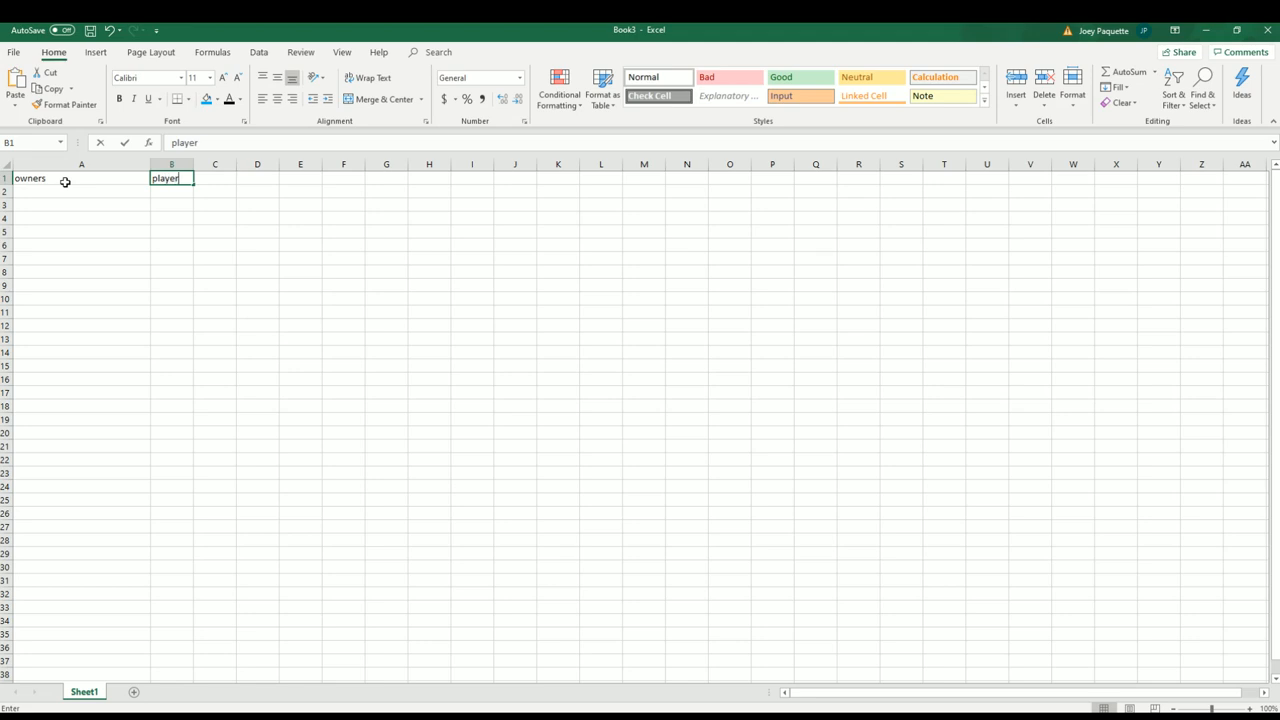
key(Enter)
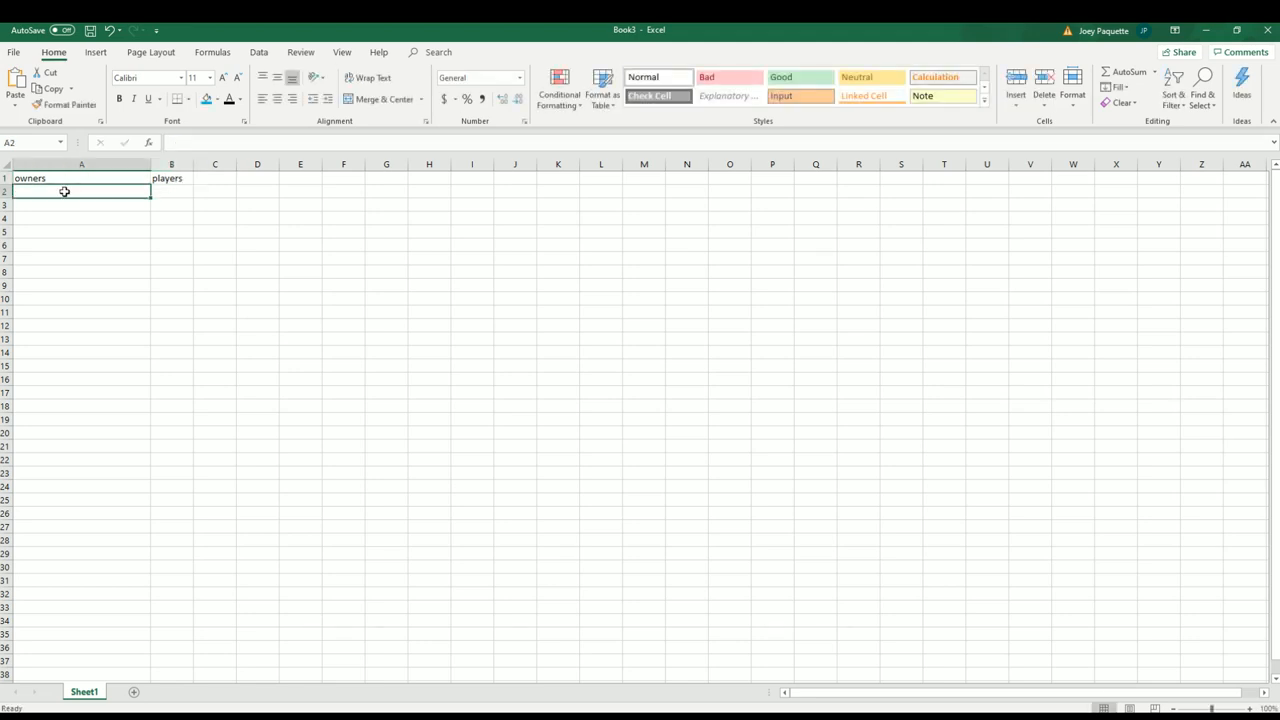
Paste the shuffled owner names into A2 as plain text, then select the player names in Notepad.
right_click(64, 191)
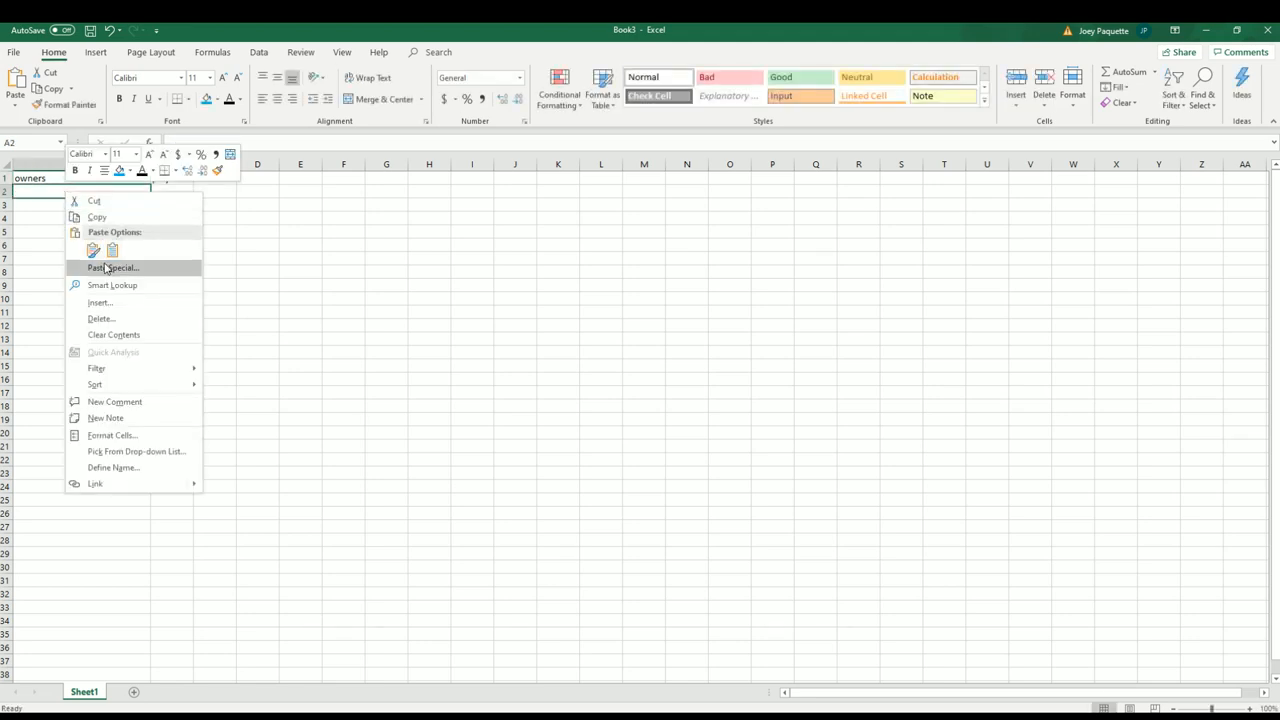
click(111, 267)
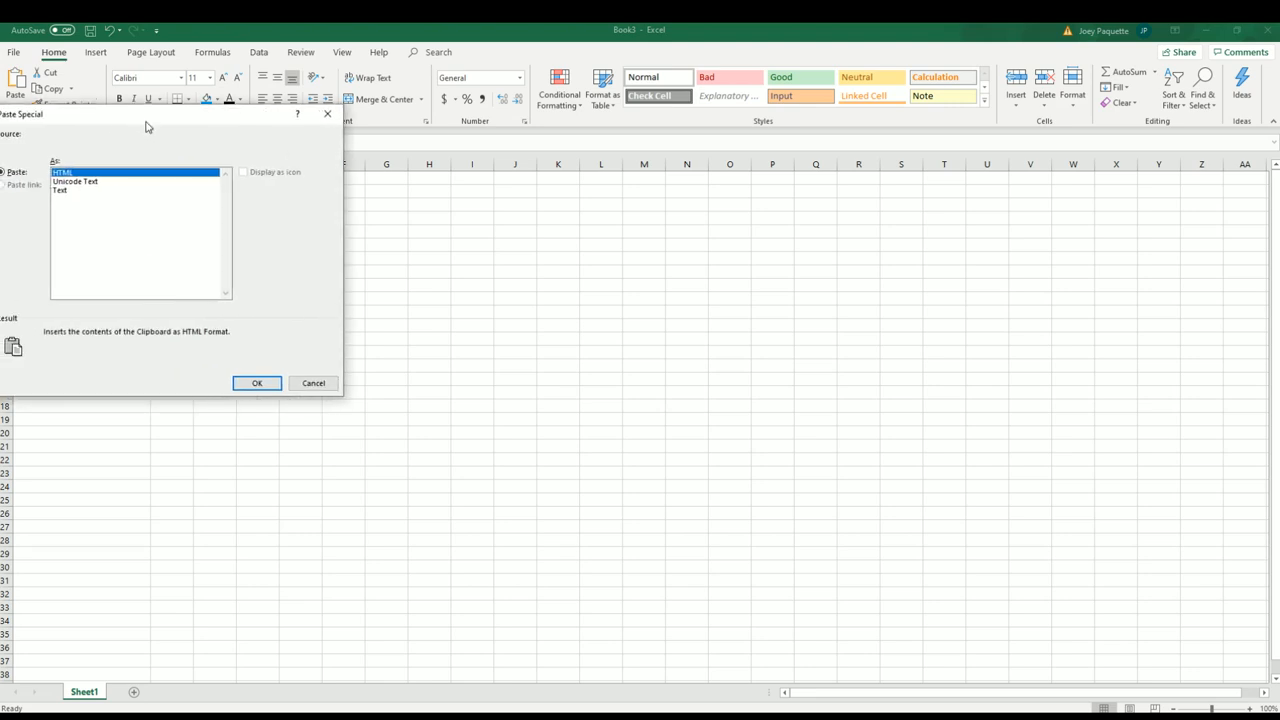
click(62, 191)
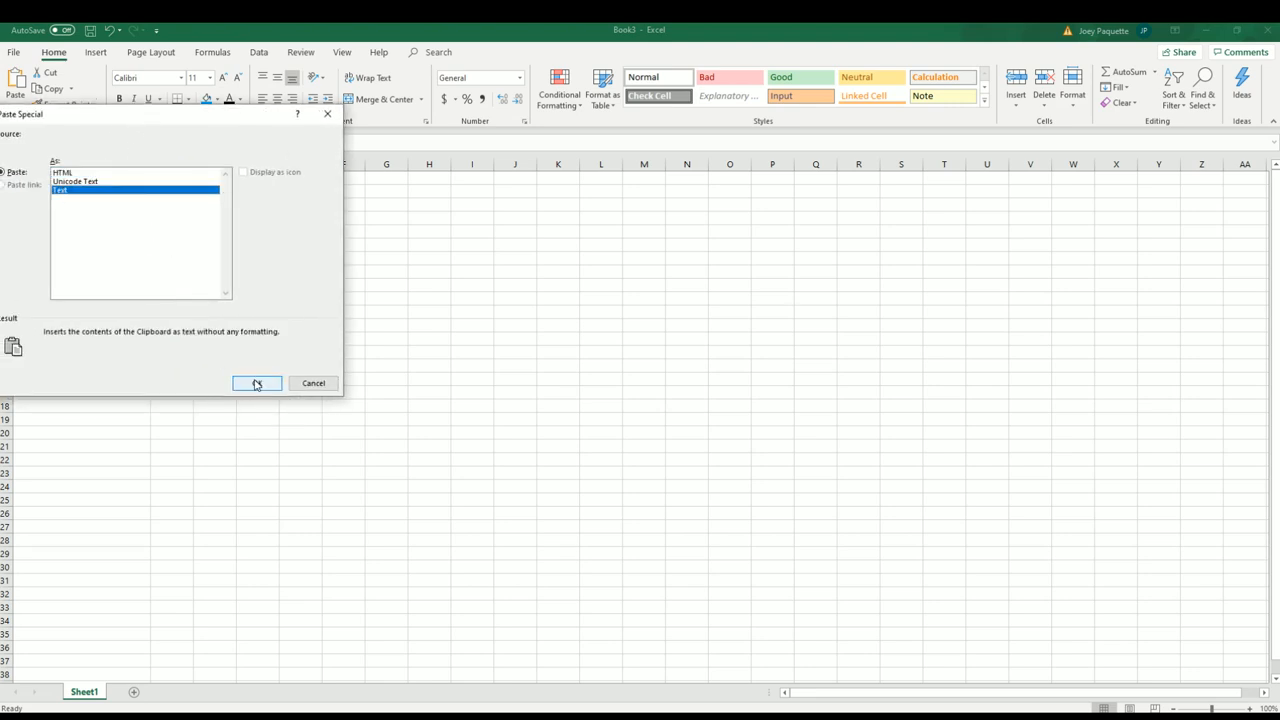
click(256, 383)
text(players)
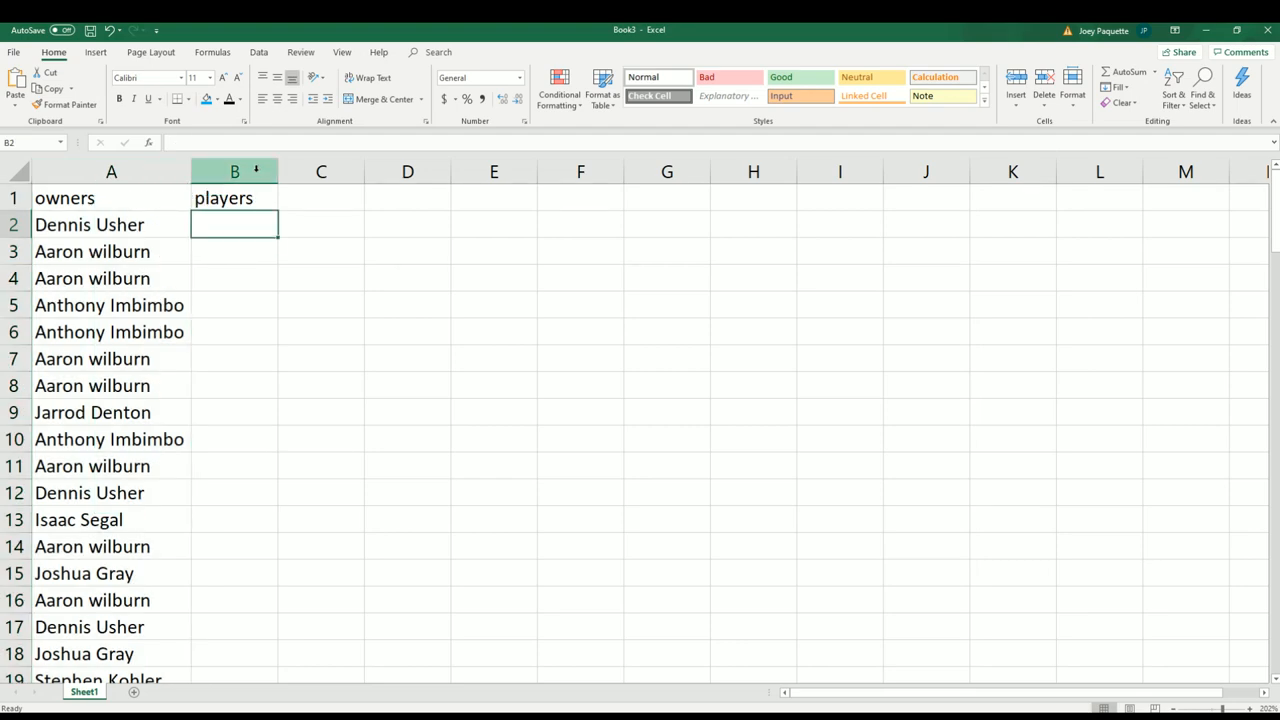
drag(279, 171, 555, 171)
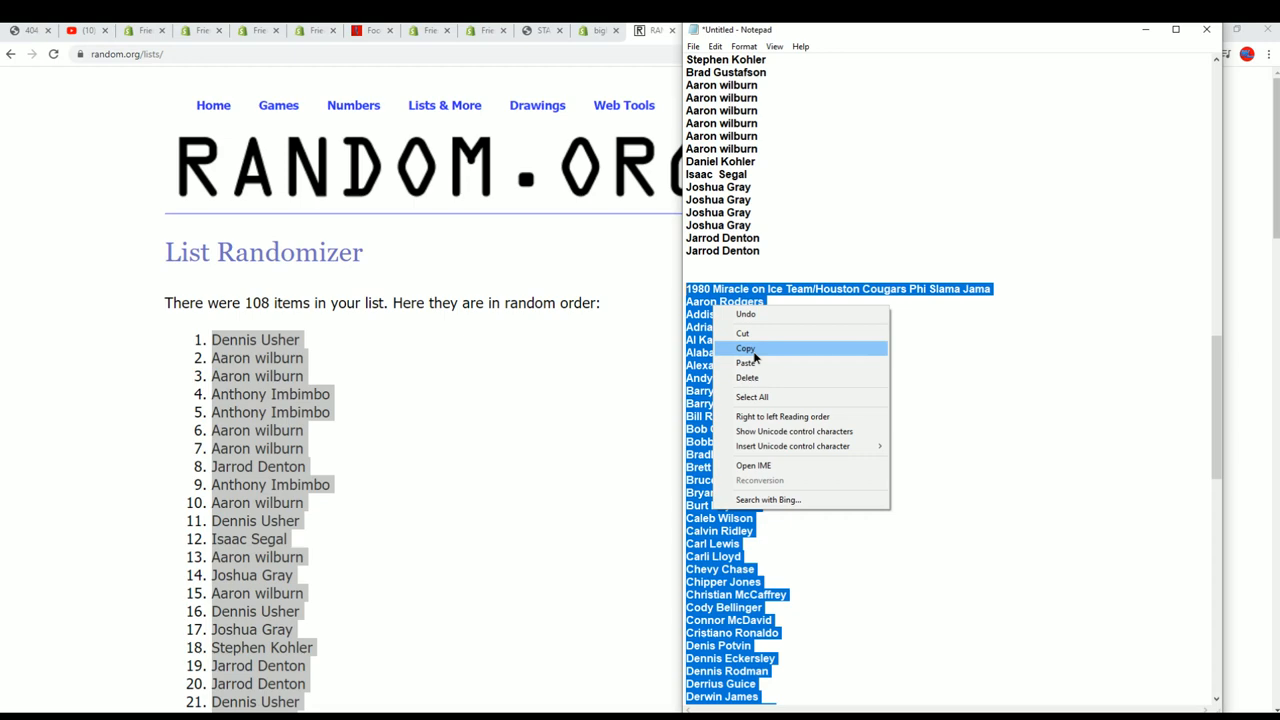
Copy the selected player names and bring up a fresh List Randomizer form.
click(444, 105)
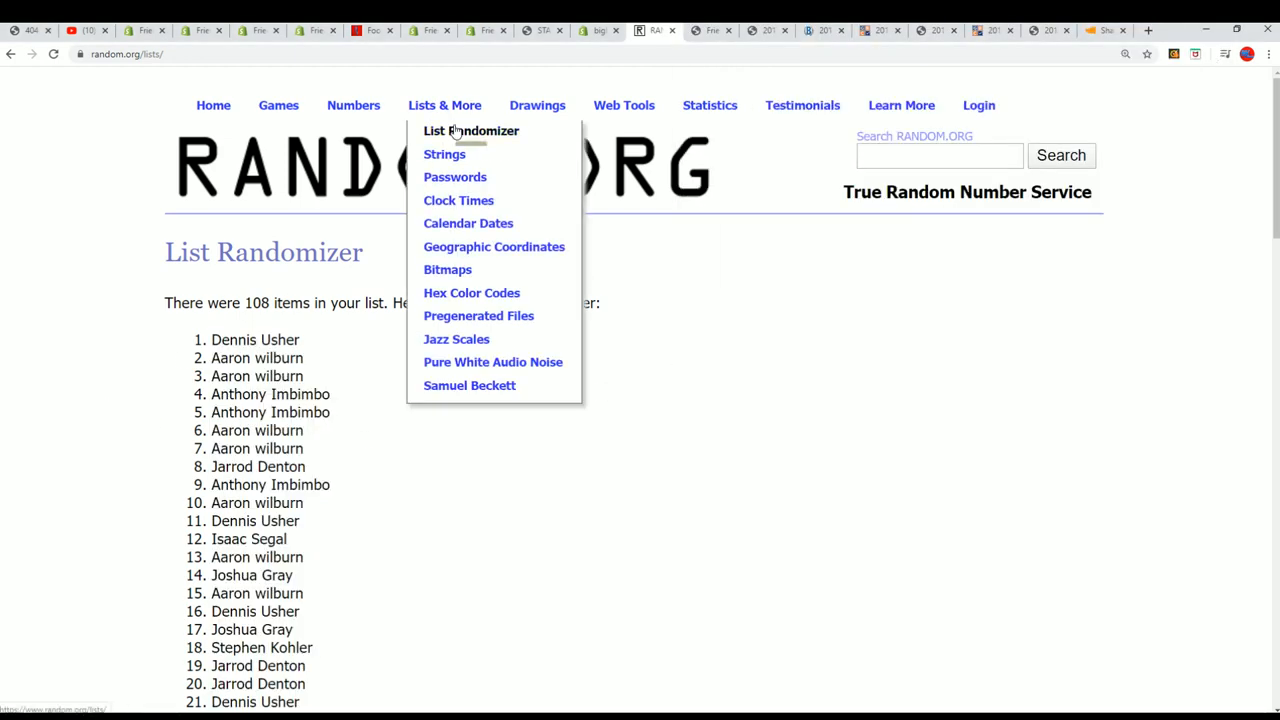
click(471, 131)
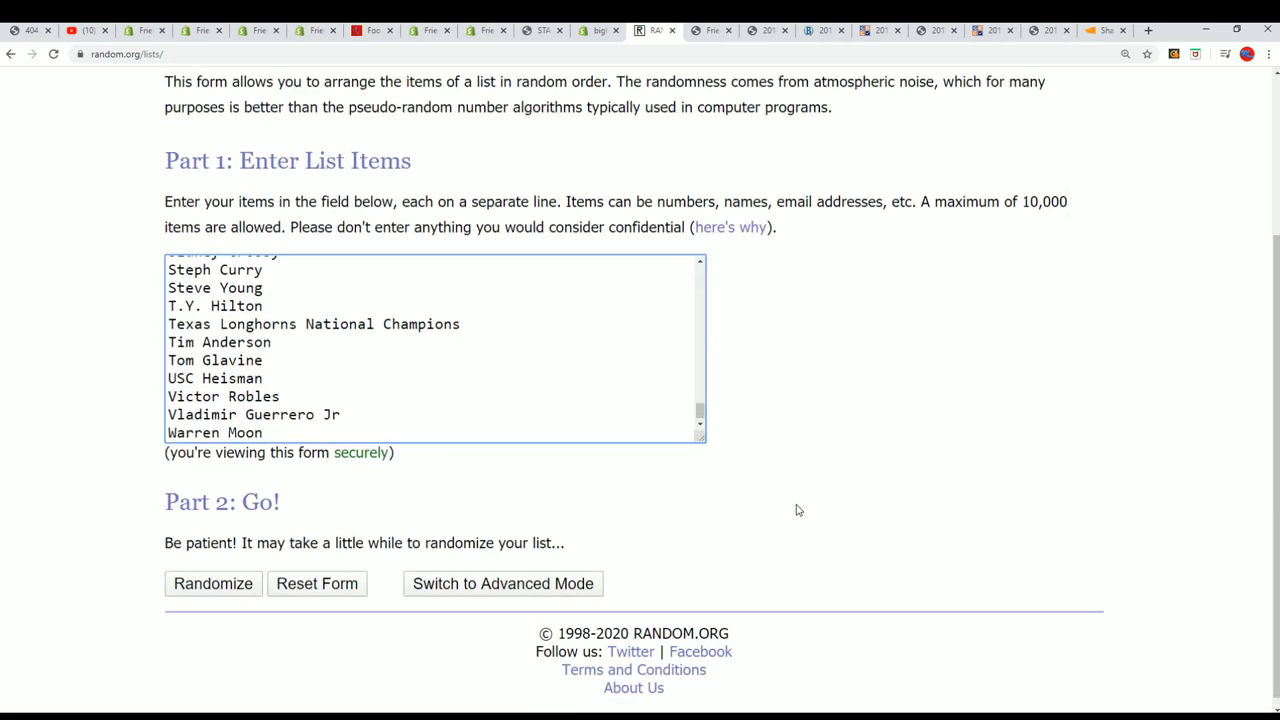
Randomize the 108 player names, then reshuffle with Again! five more times.
click(212, 583)
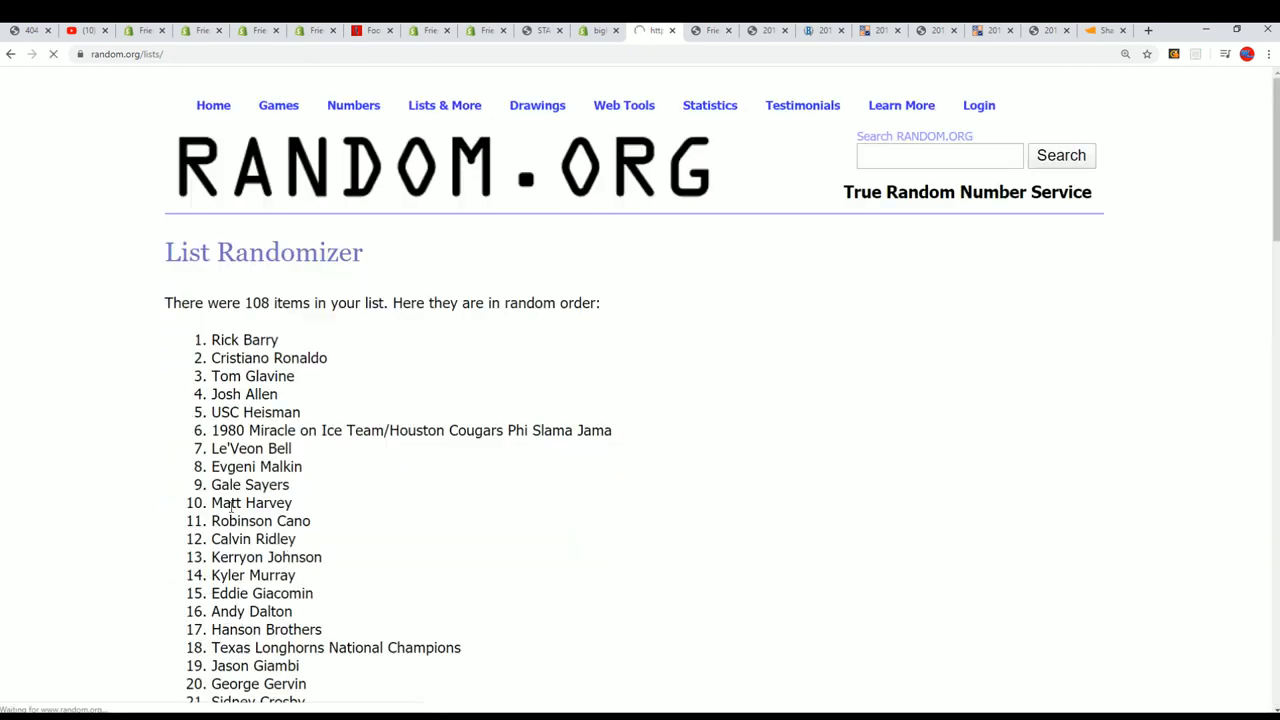
scroll(down, 3)
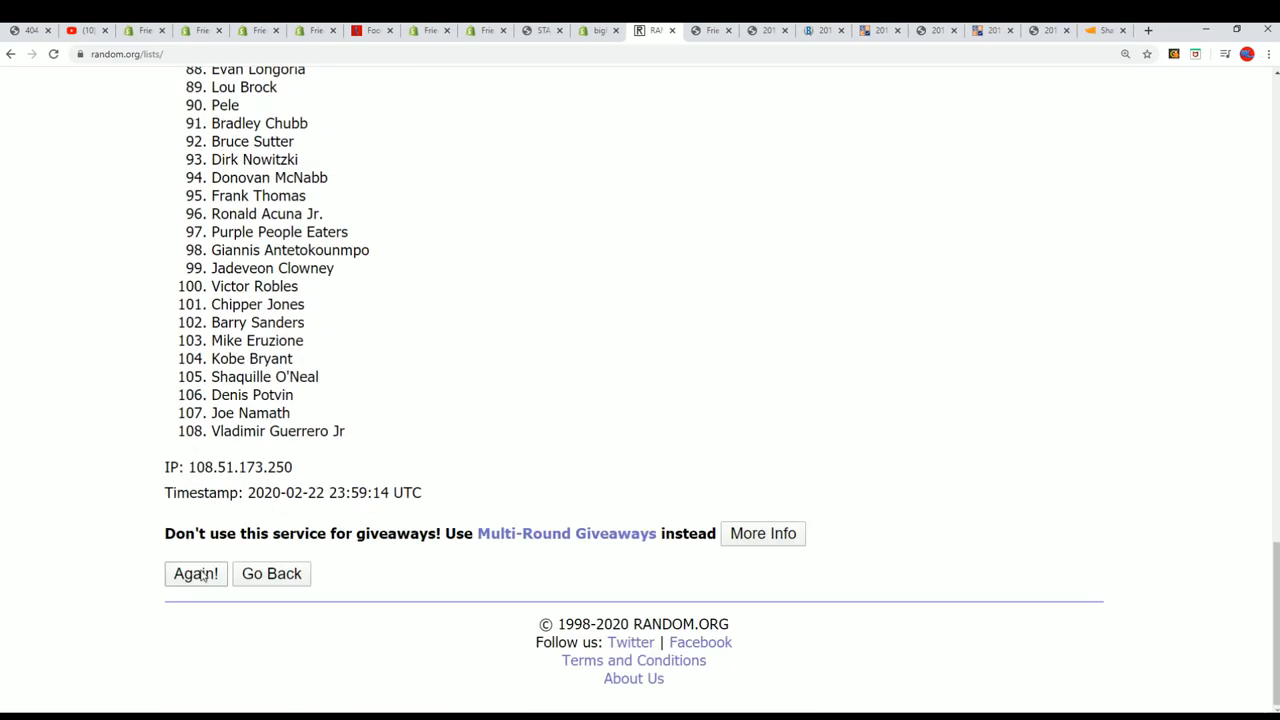
click(195, 574)
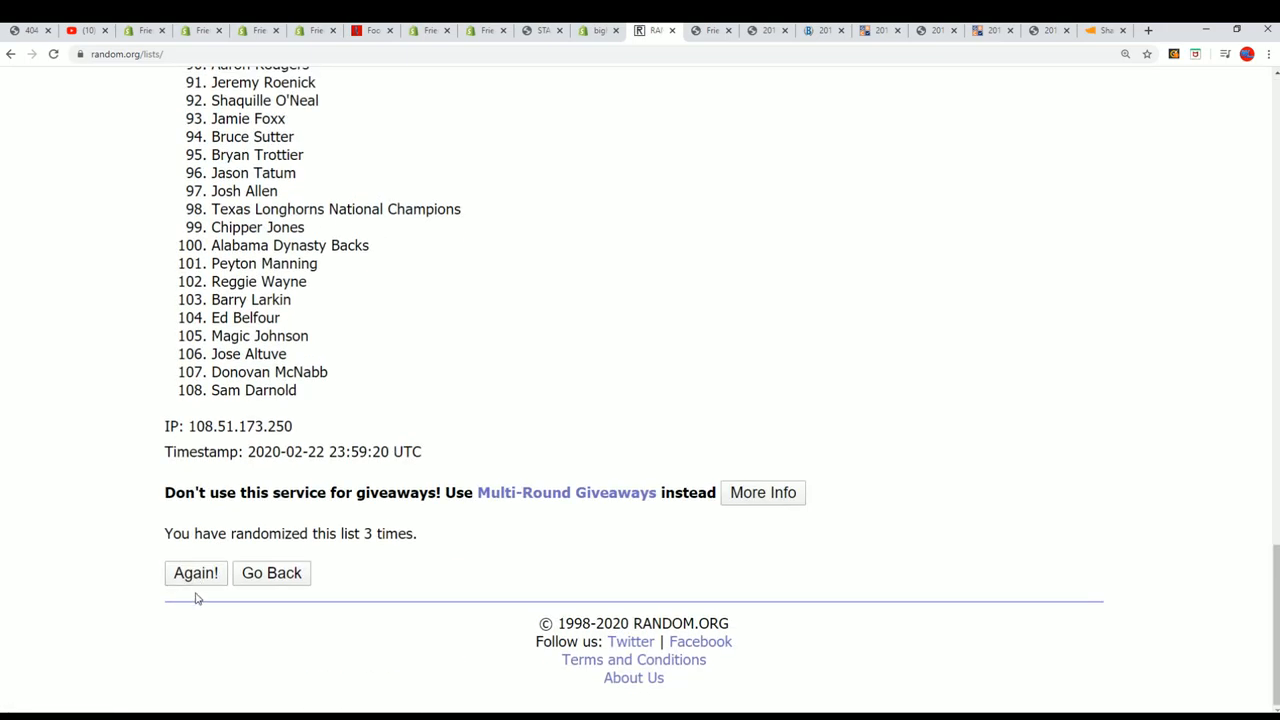
click(195, 573)
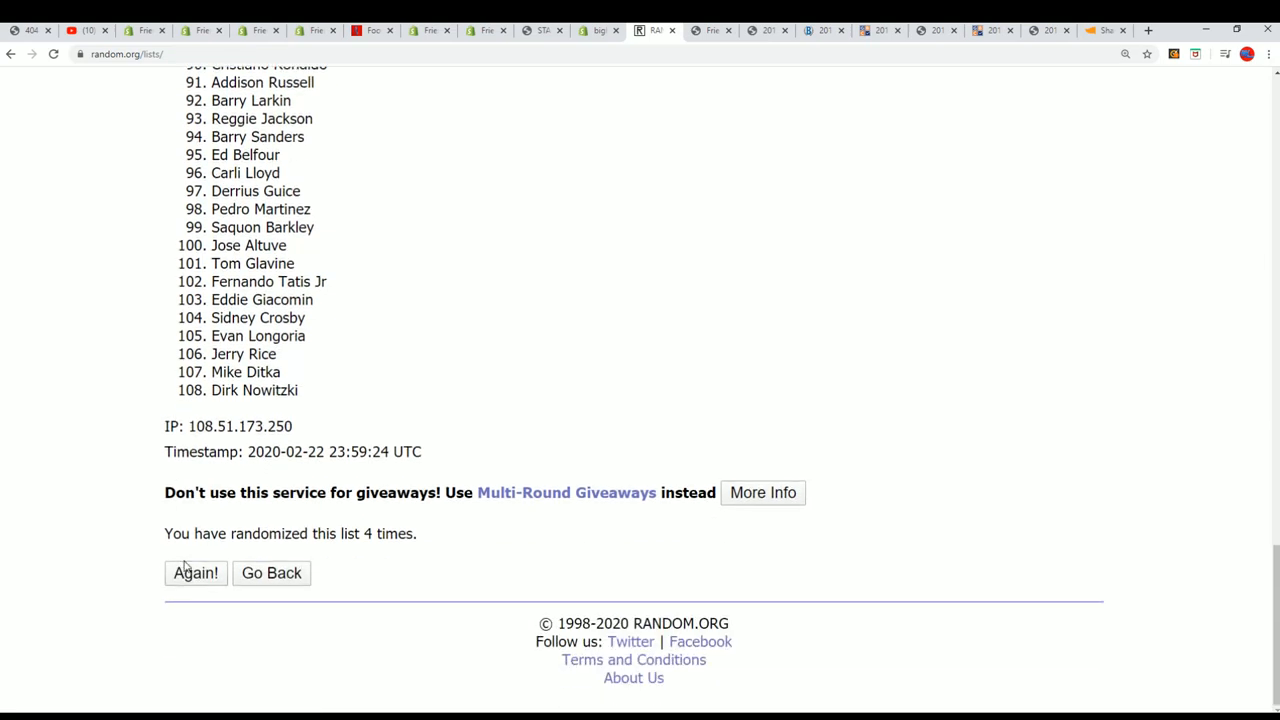
click(195, 573)
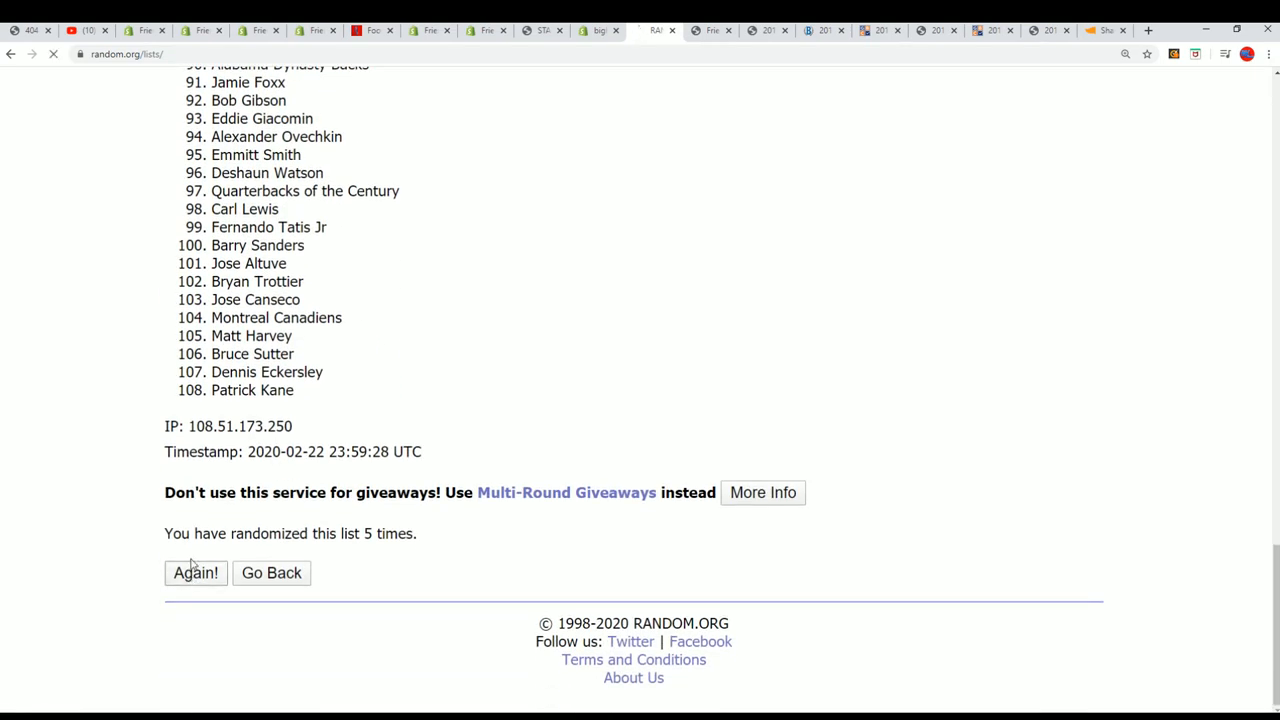
click(195, 573)
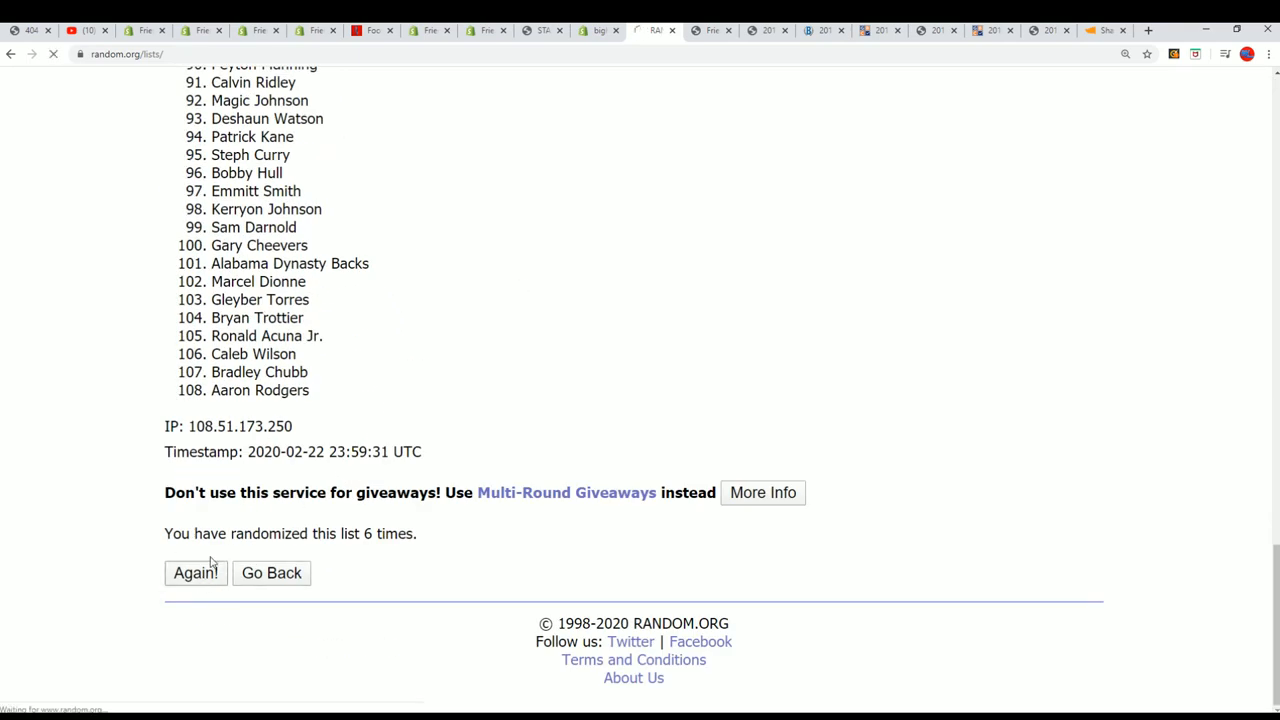
click(195, 573)
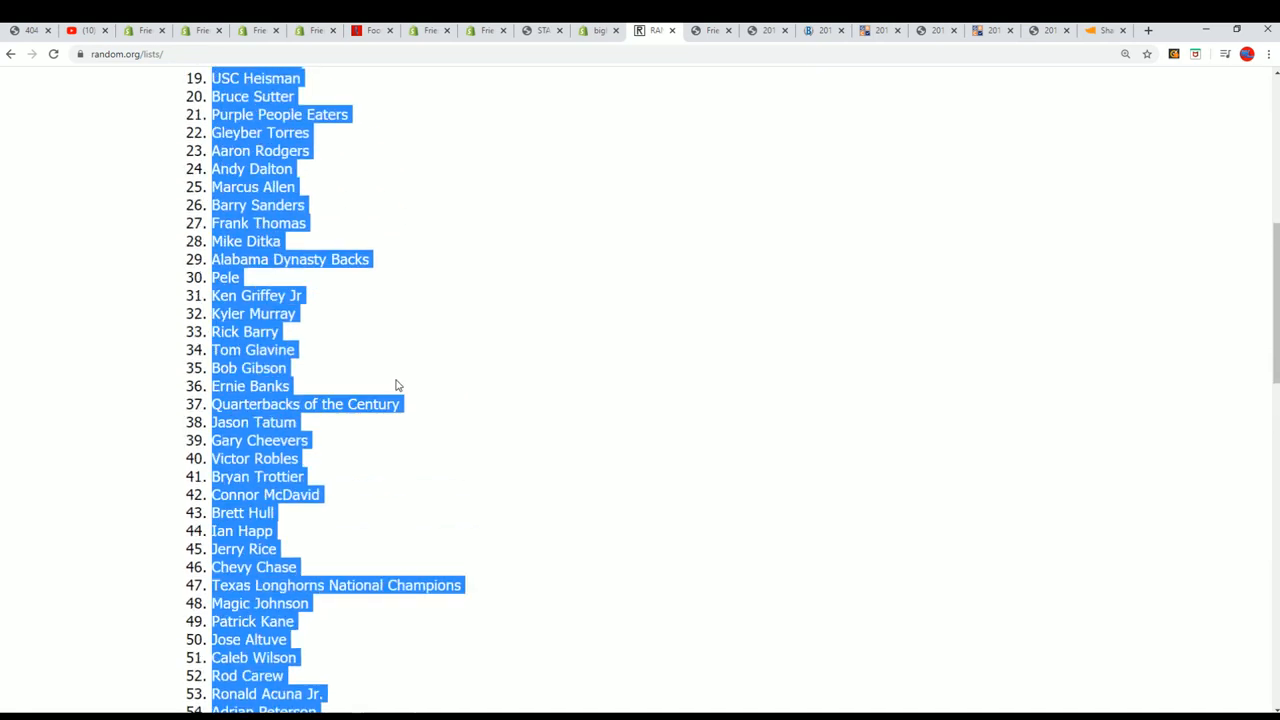
Scroll to the top of the shuffled player list to copy all 108 names.
scroll(up, 3)
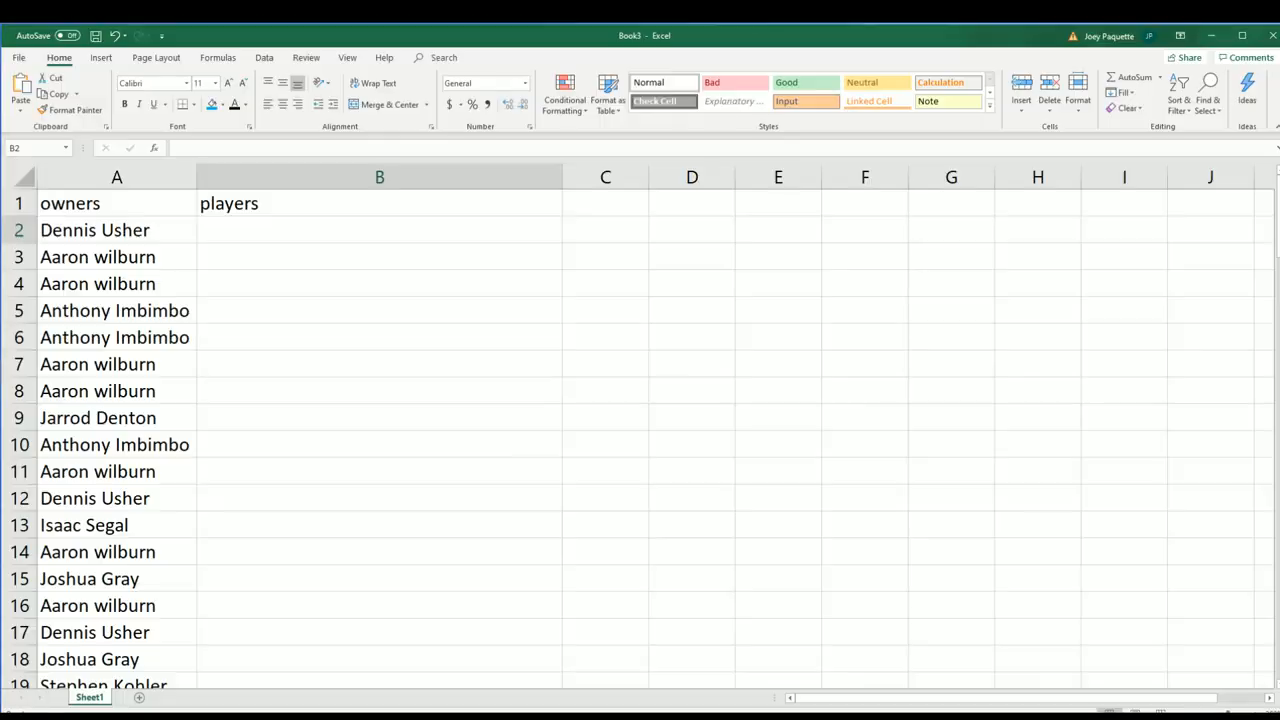
Paste the shuffled player names into B2 as plain text beside the owners.
right_click(379, 225)
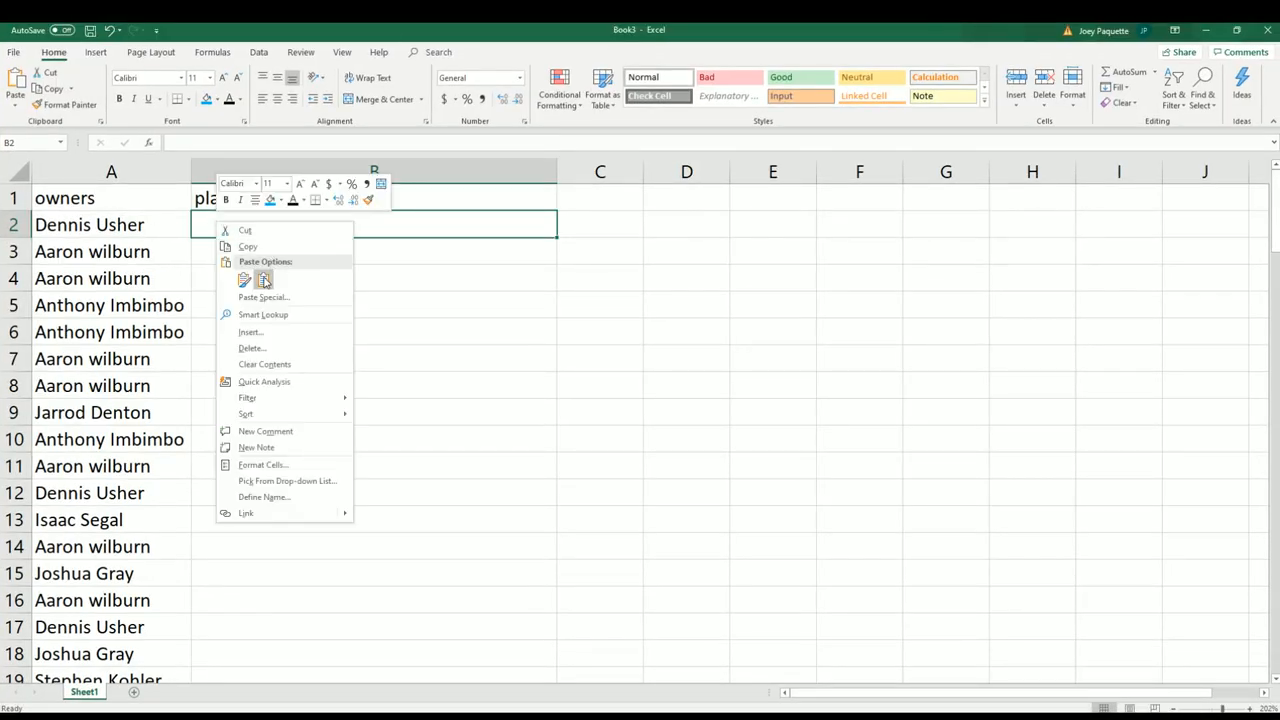
click(263, 297)
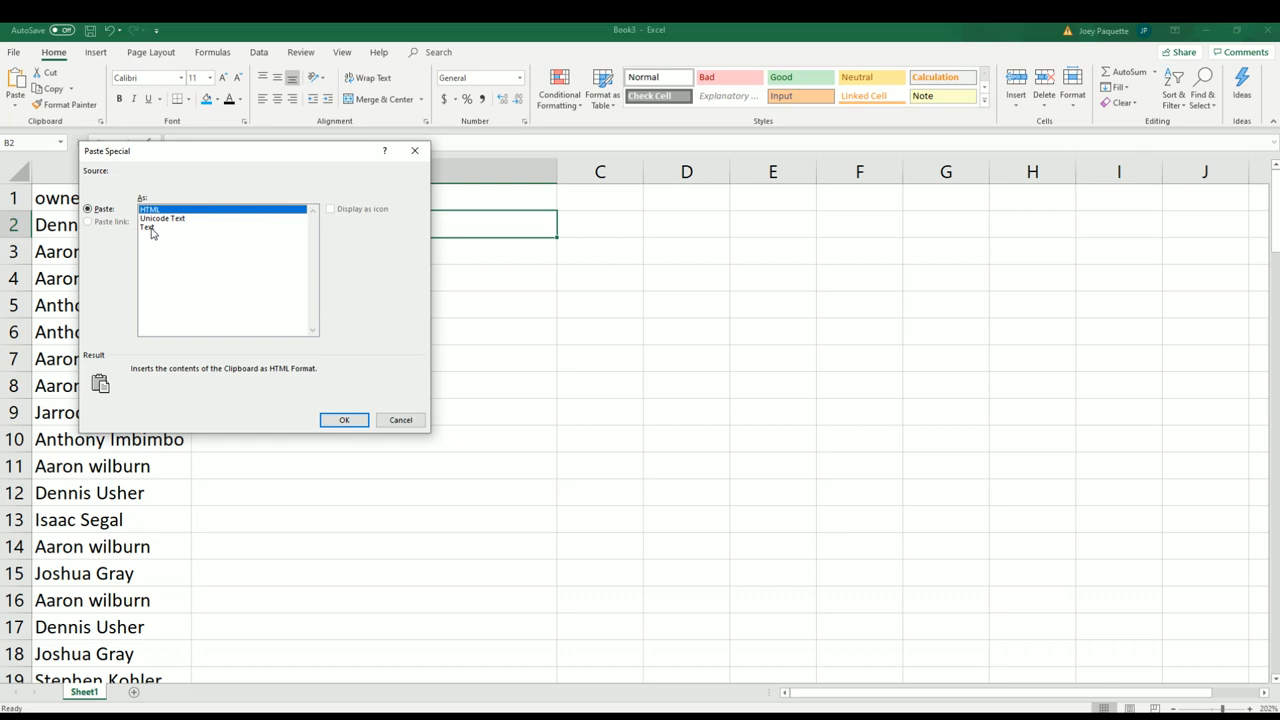
click(344, 420)
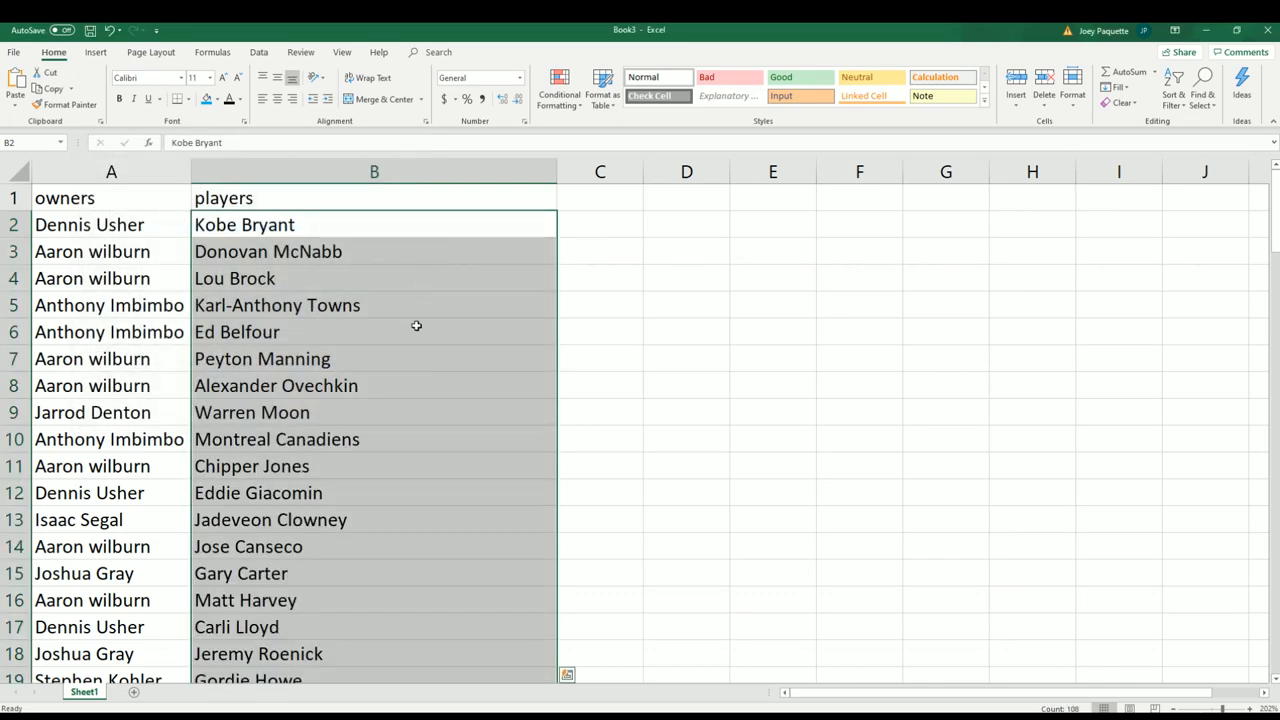
scroll(down, 3)
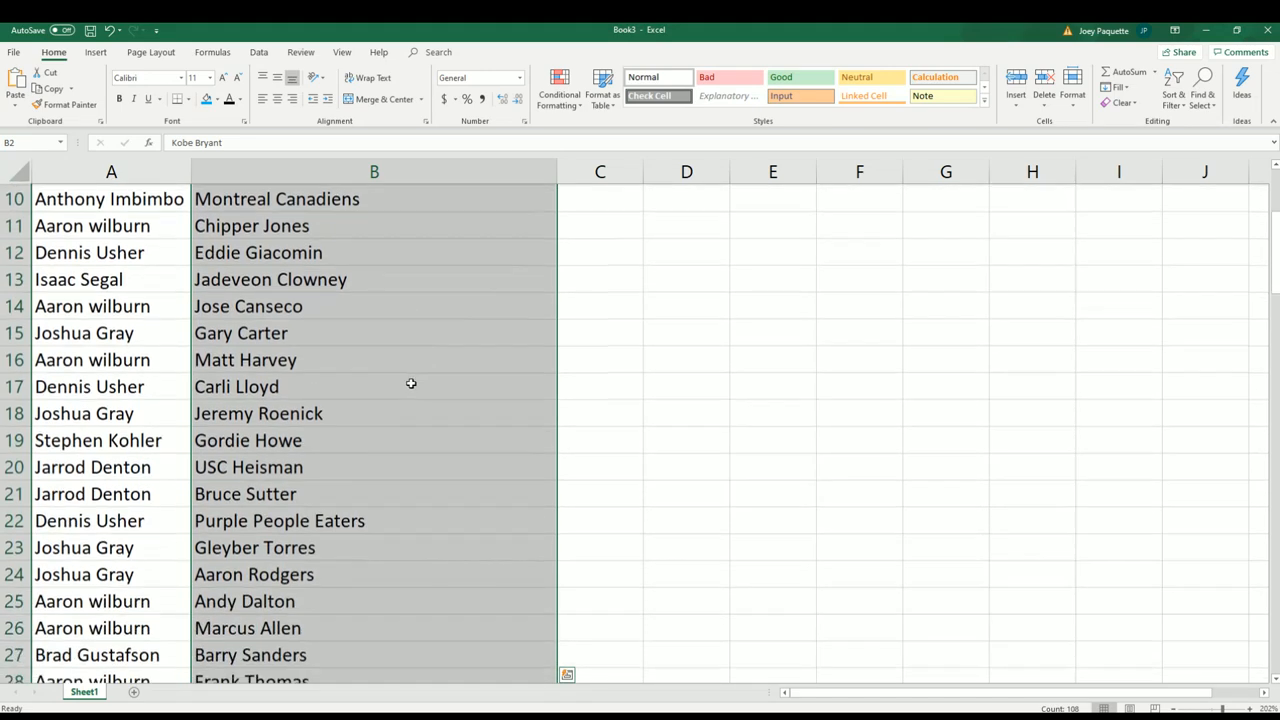
scroll(down, 3)
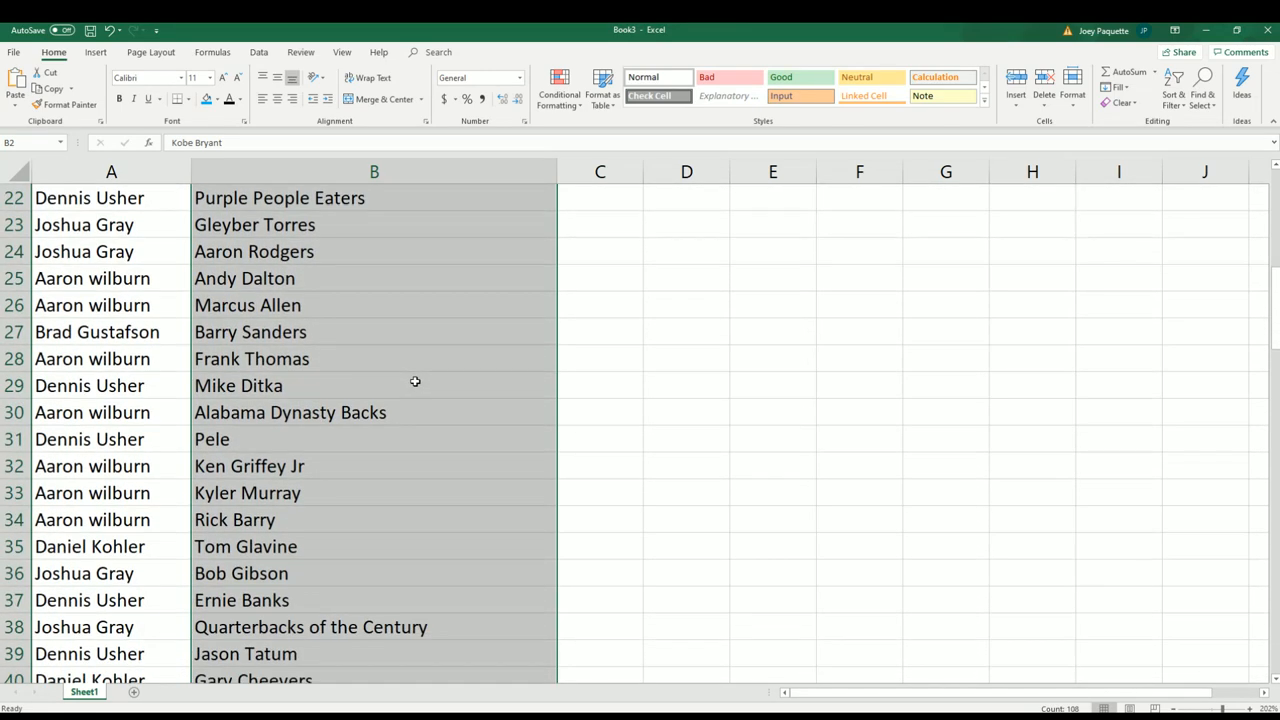
scroll(down, 3)
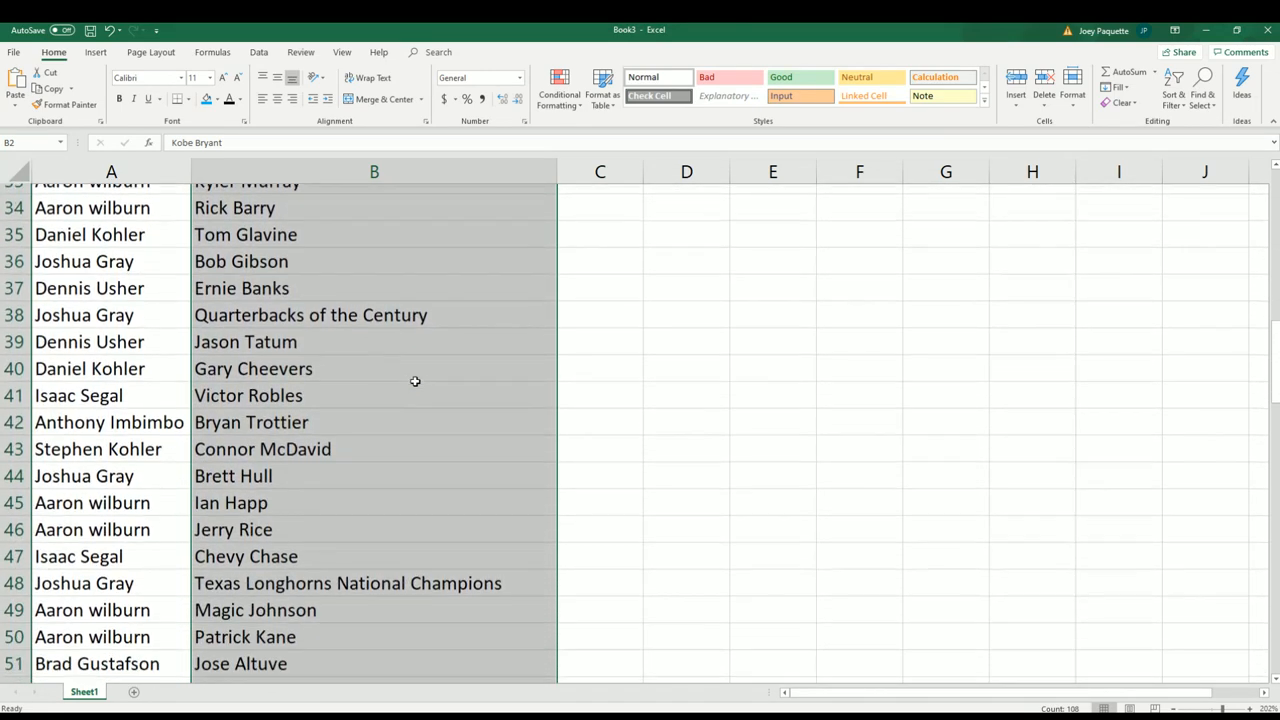
scroll(down, 3)
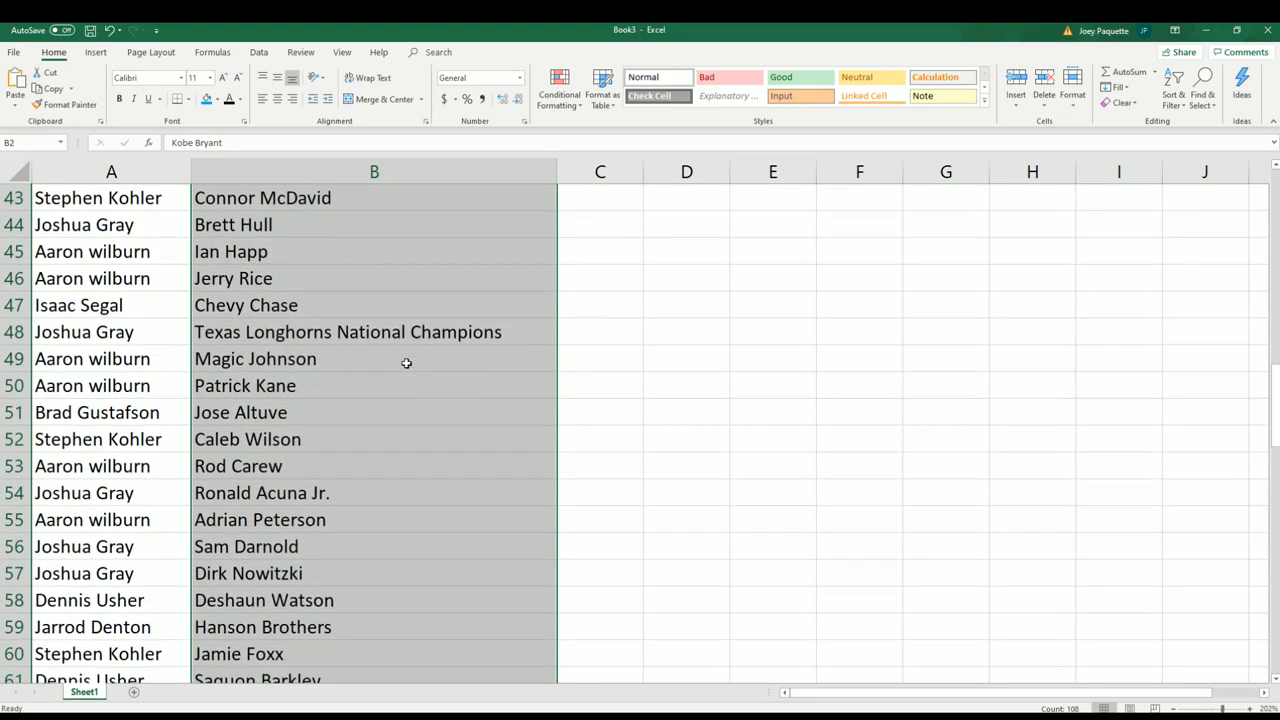
scroll(down, 3)
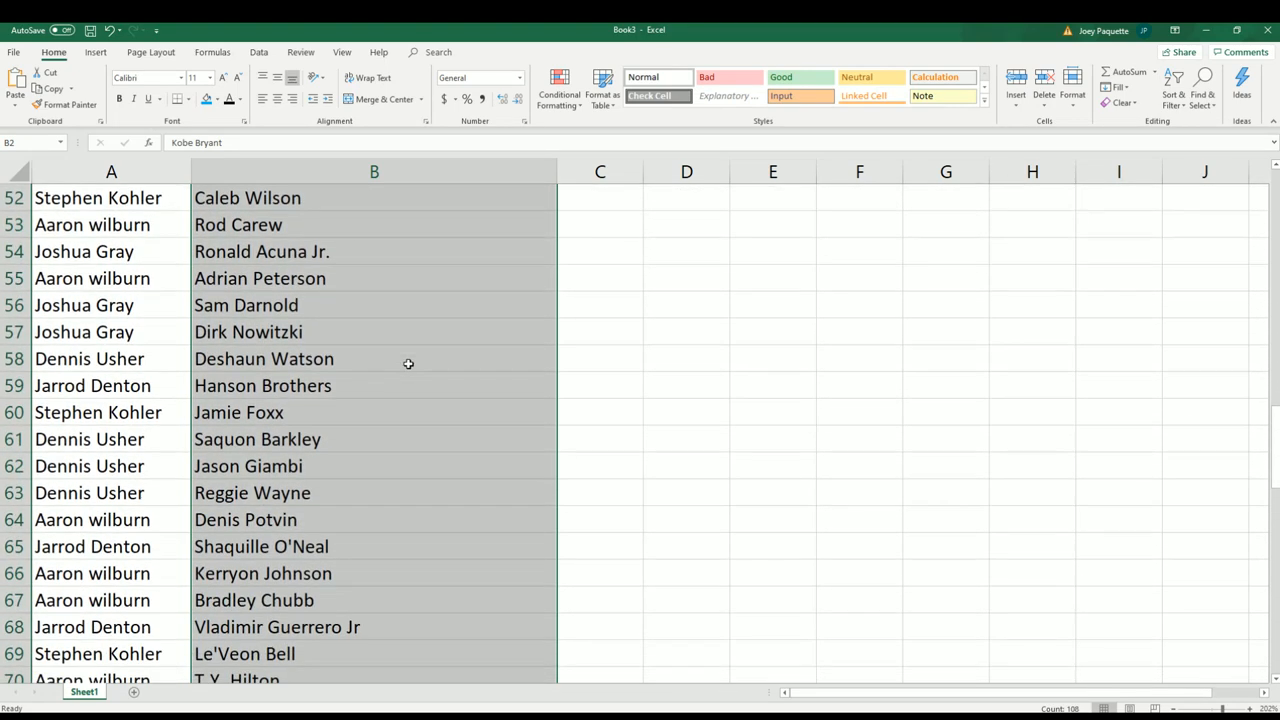
scroll(down, 3)
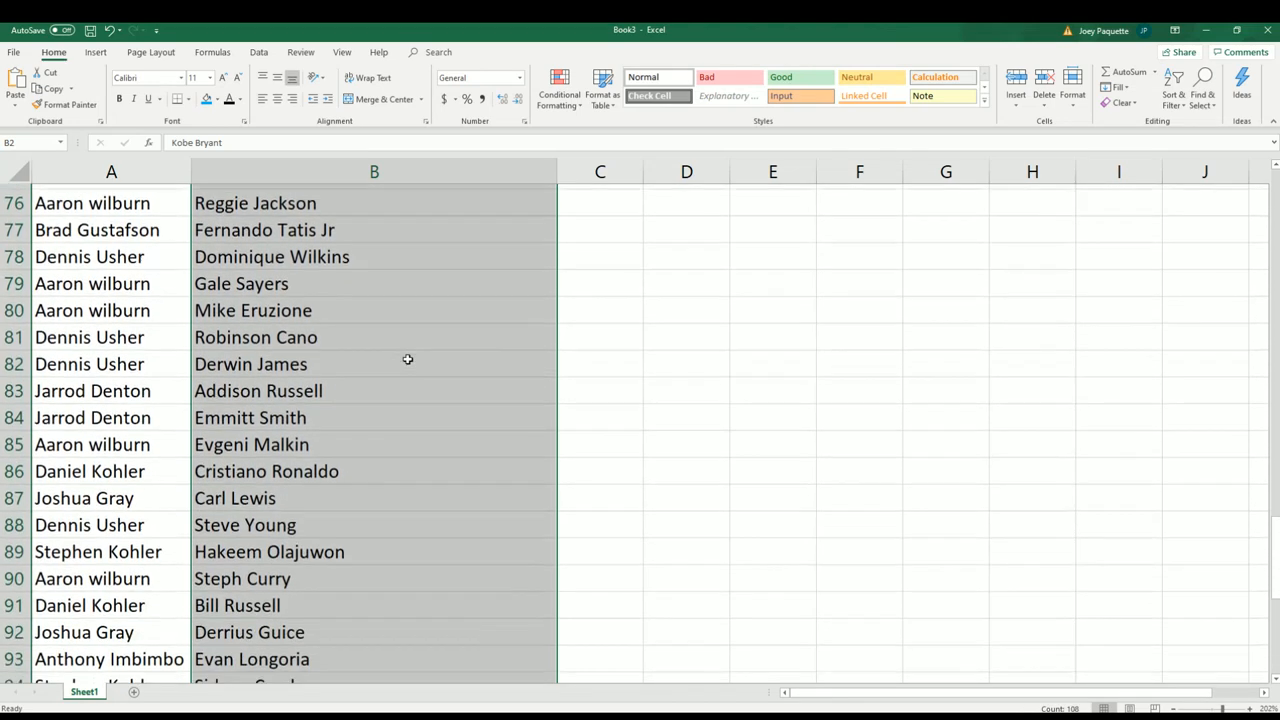
scroll(down, 3)
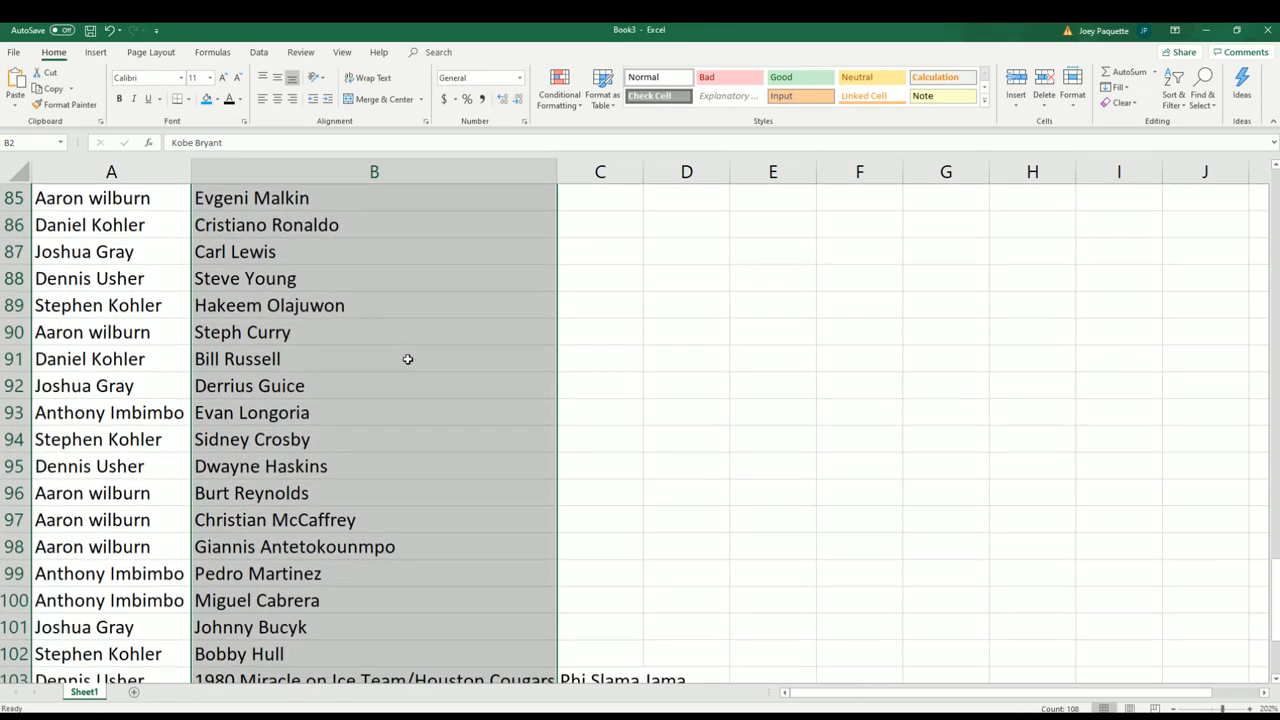
scroll(down, 3)
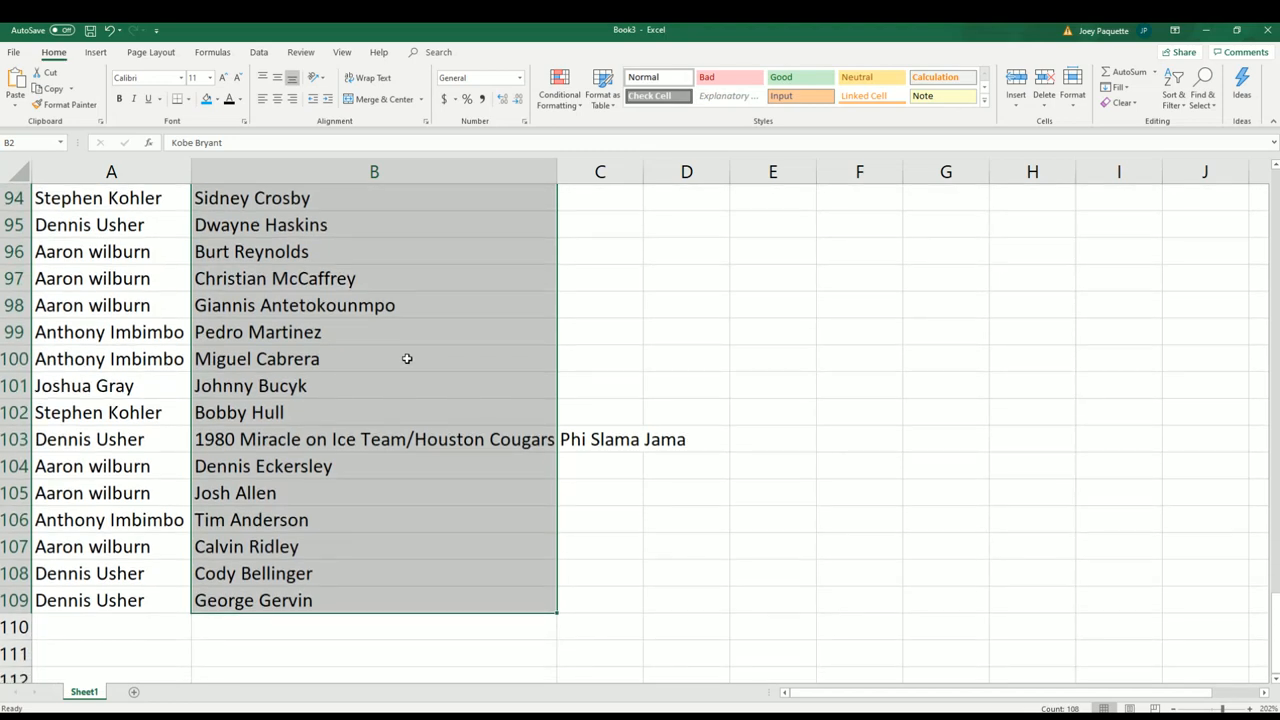
mouse_move(412, 348)
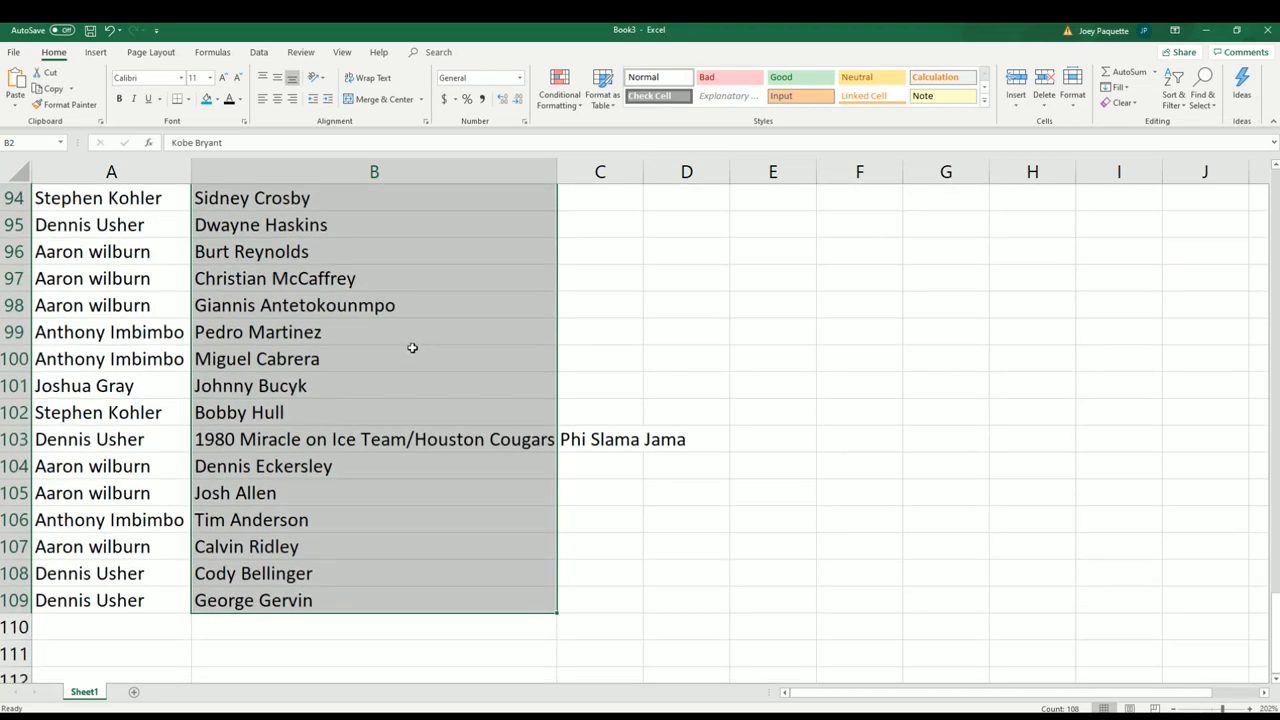